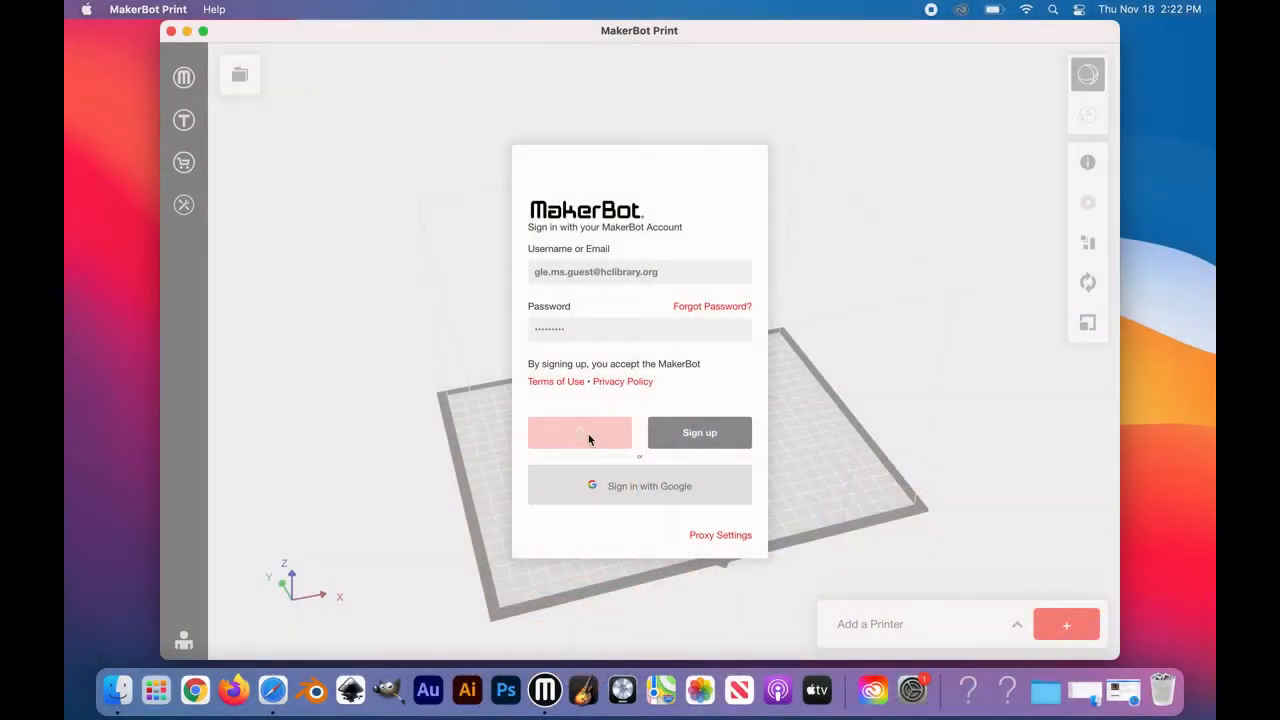
- Sign in to the MakerBot account and orbit the empty build plate
{"action": "left_click", "coordinate": [580, 432]}
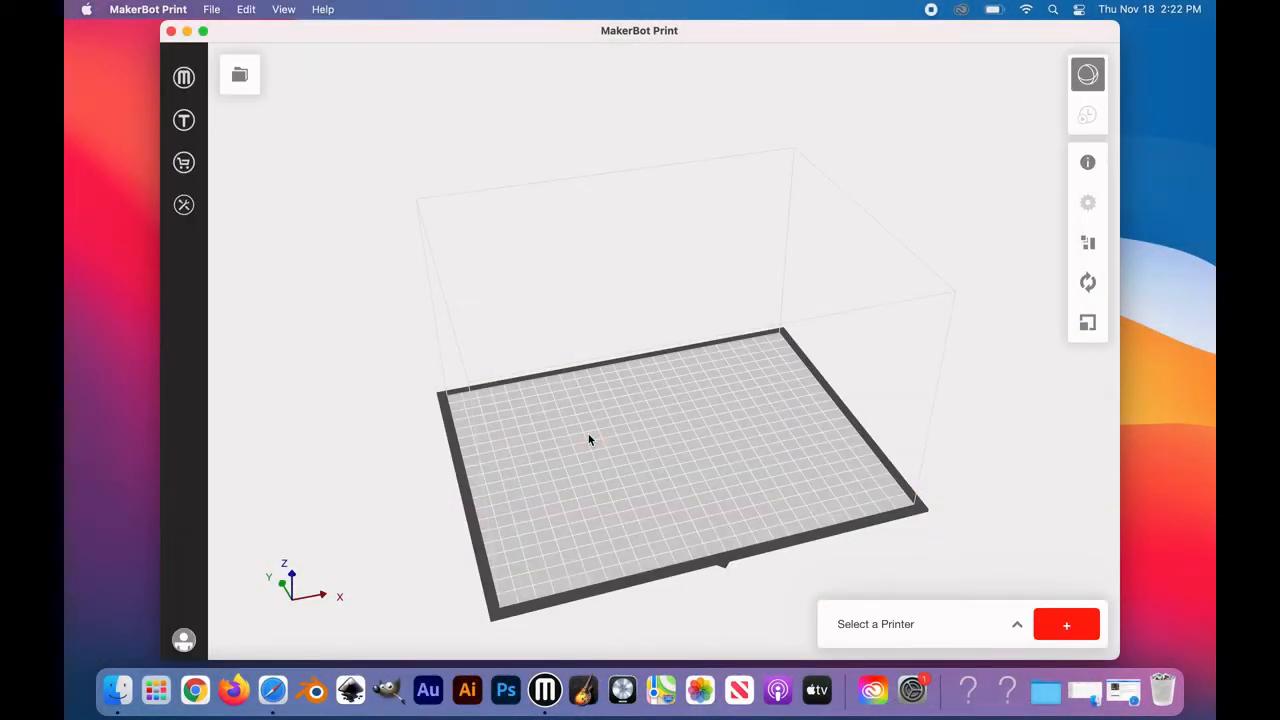
{"action": "left_click_drag", "start_coordinate": [590, 440], "coordinate": [550, 416]}
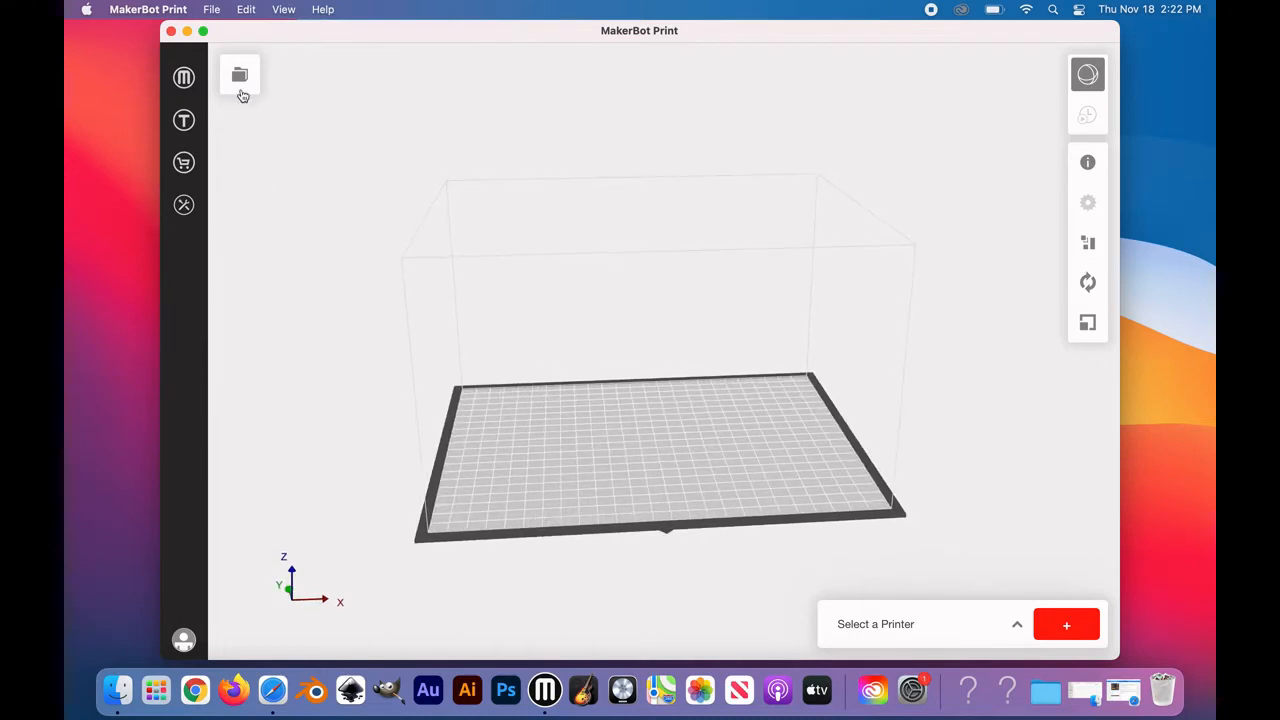
{"action": "mouse_move", "coordinate": [240, 90]}
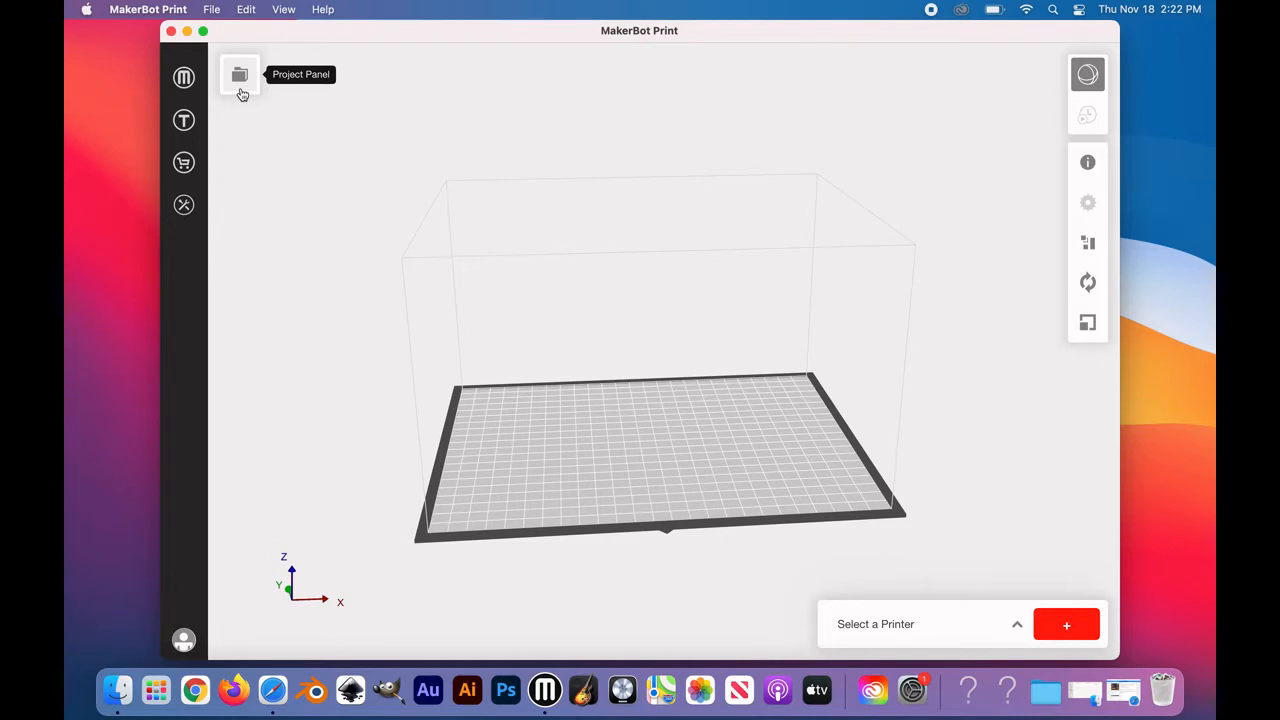
- Import Butterfly_with_hole_stronger-joints.stl through the Project Panel's Add Models
{"action": "left_click", "coordinate": [240, 77]}
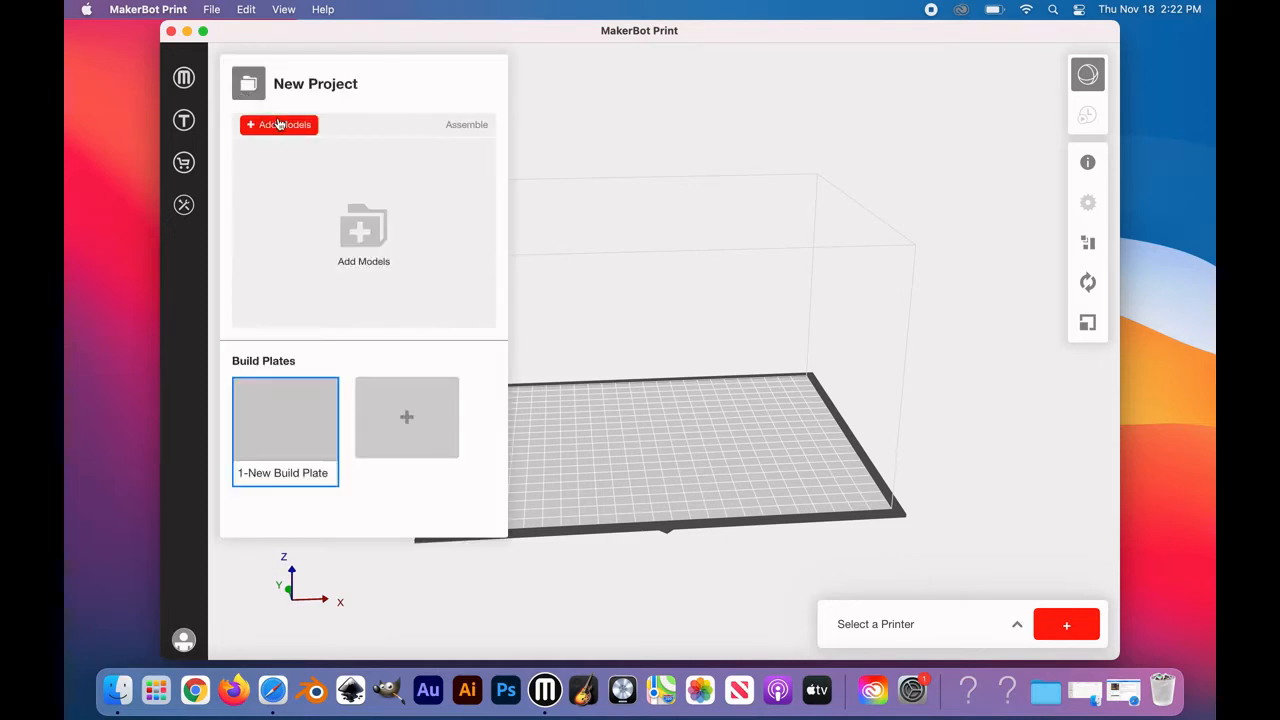
{"action": "left_click", "coordinate": [279, 124]}
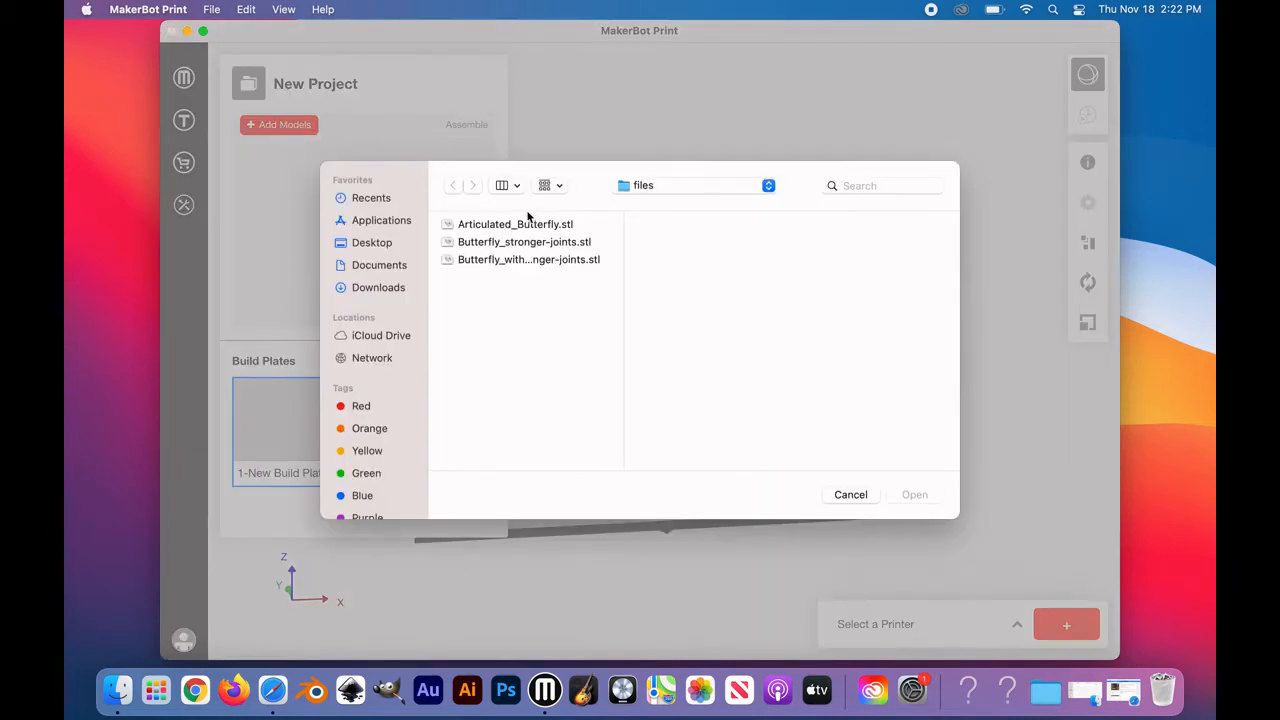
{"action": "mouse_move", "coordinate": [383, 303]}
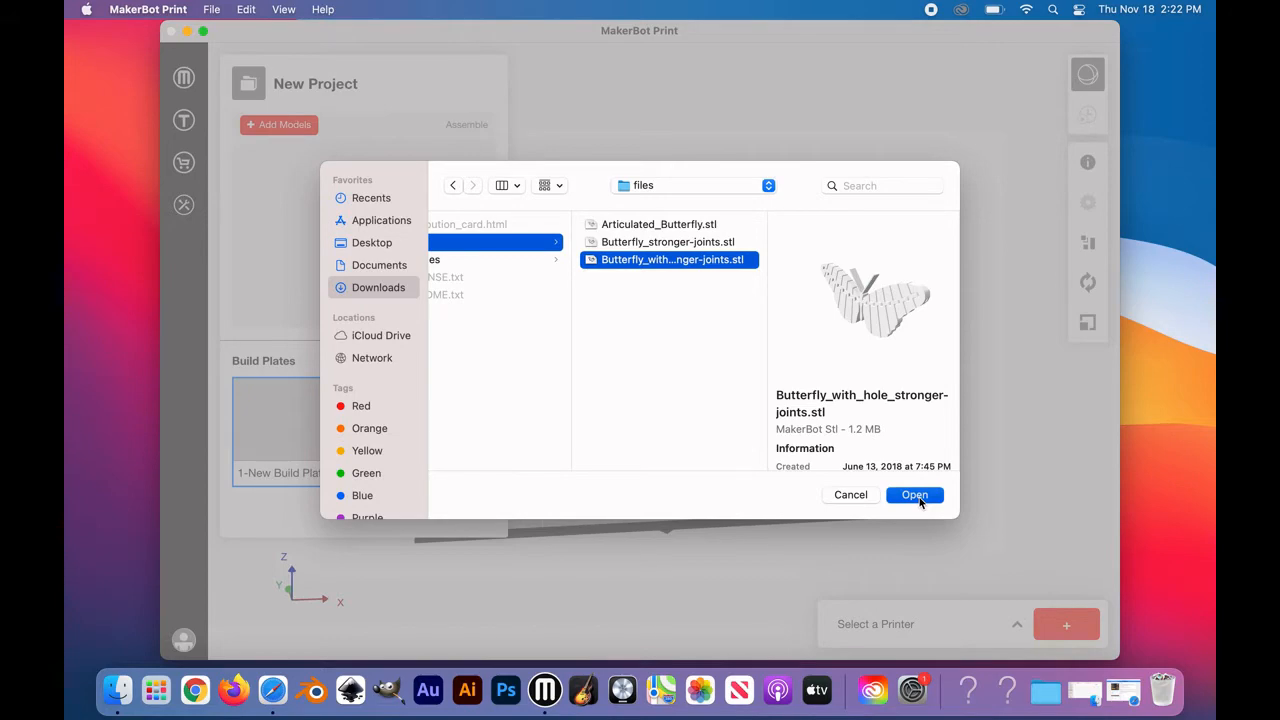
{"action": "left_click", "coordinate": [914, 495]}
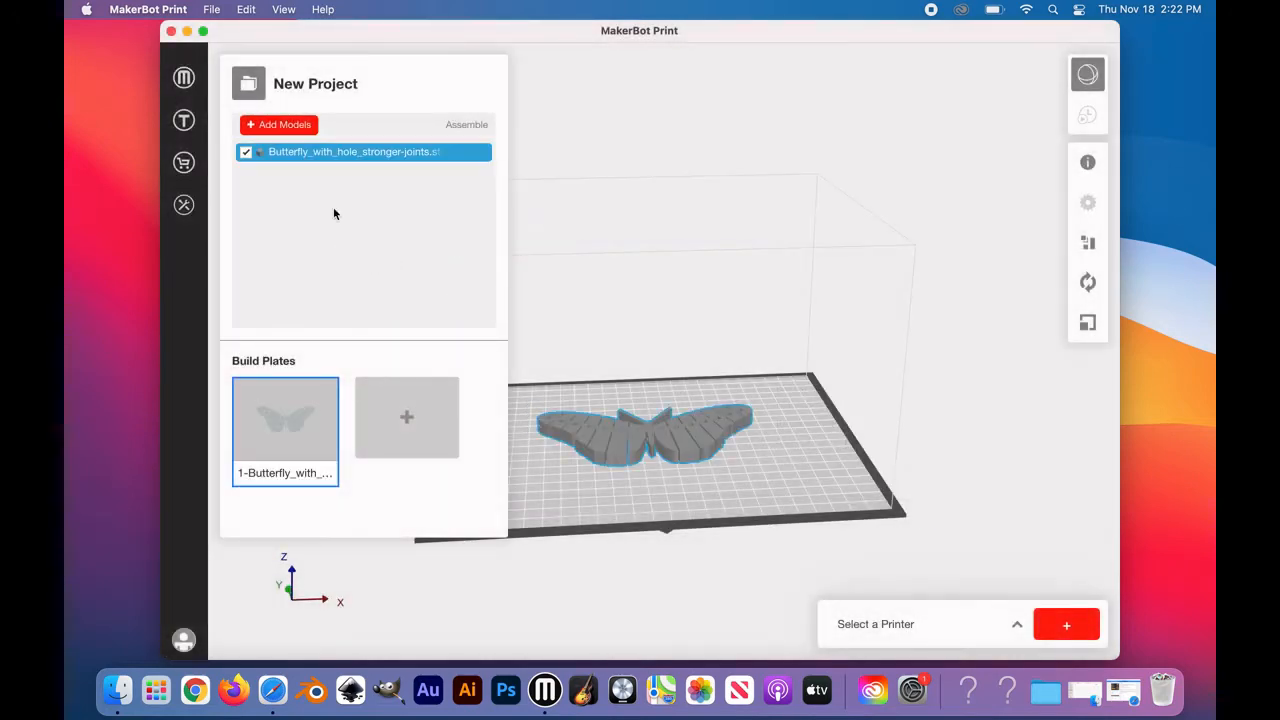
{"action": "mouse_move", "coordinate": [248, 87]}
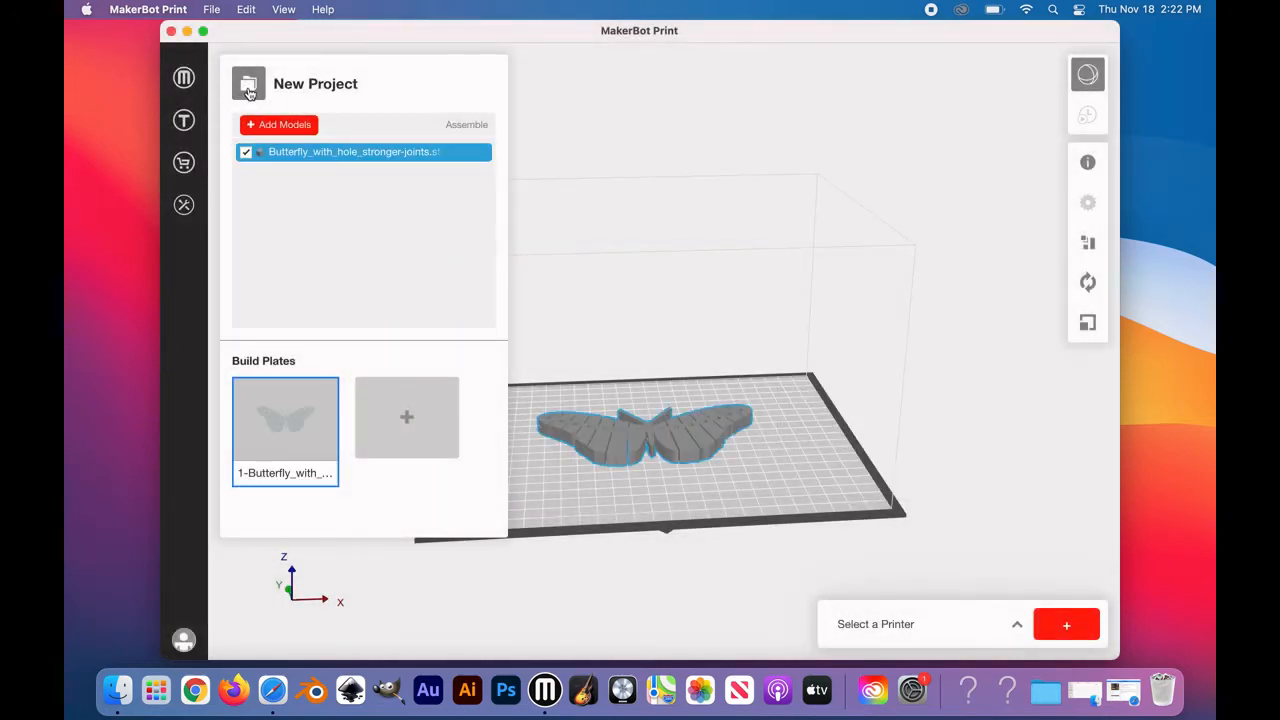
{"action": "left_click", "coordinate": [247, 84]}
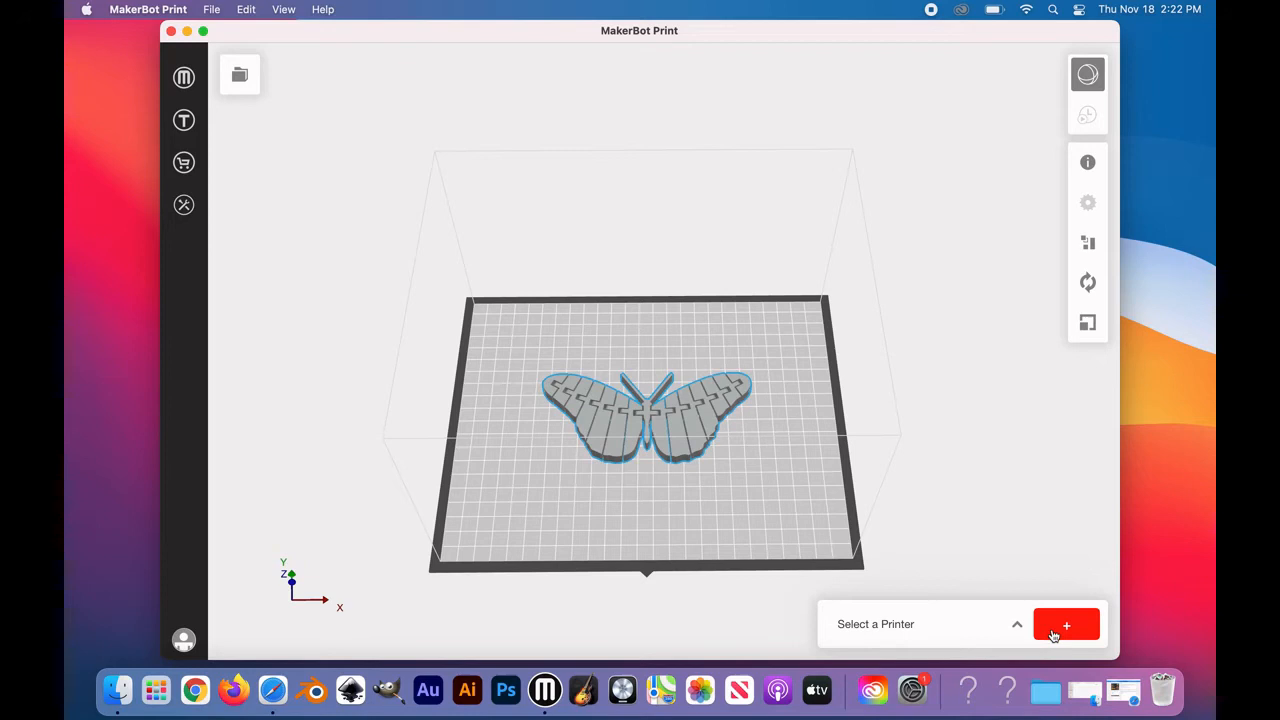
- Select the Method X printer Athena from the Printers list and collapse the panel
{"action": "left_click", "coordinate": [1067, 624]}
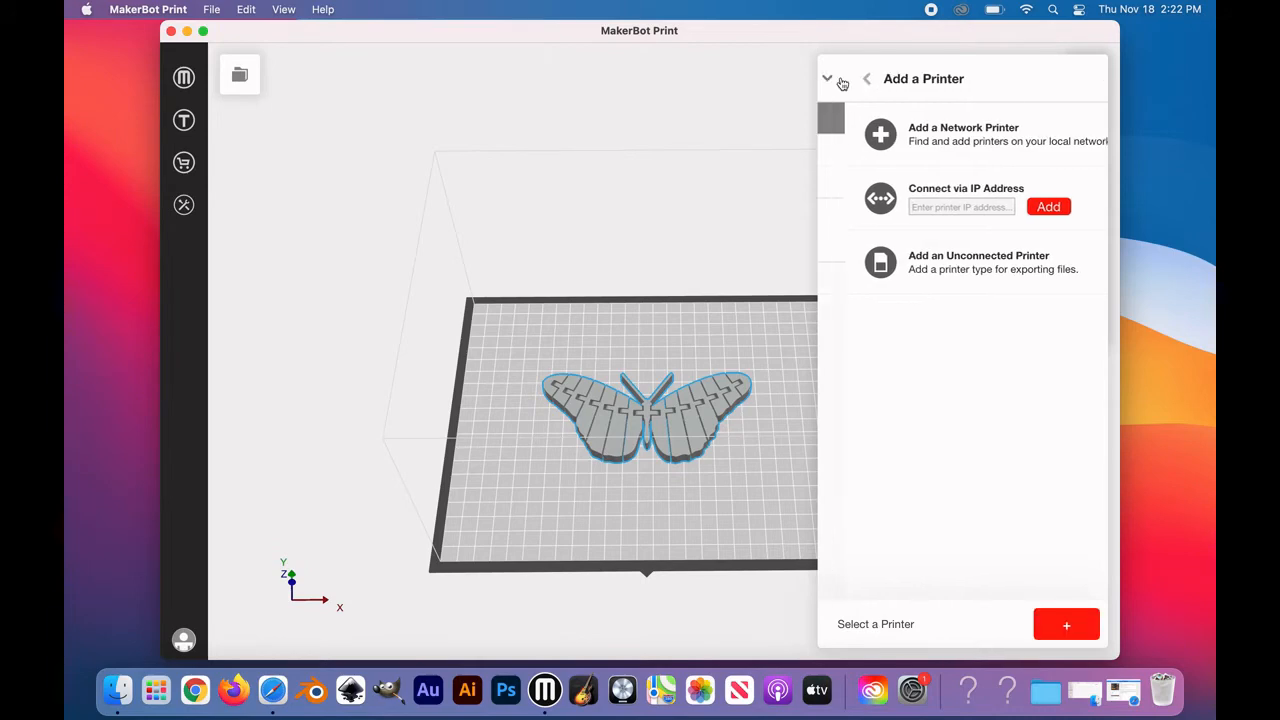
{"action": "left_click", "coordinate": [866, 78]}
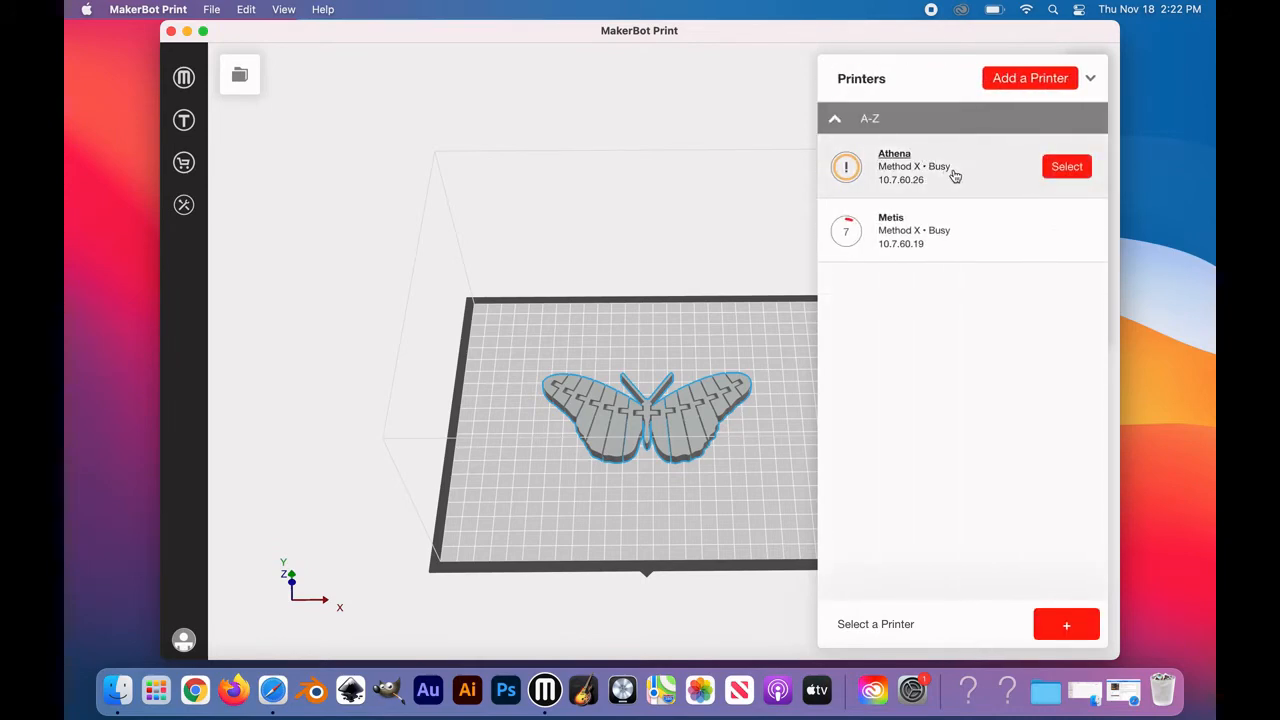
{"action": "left_click", "coordinate": [1066, 166]}
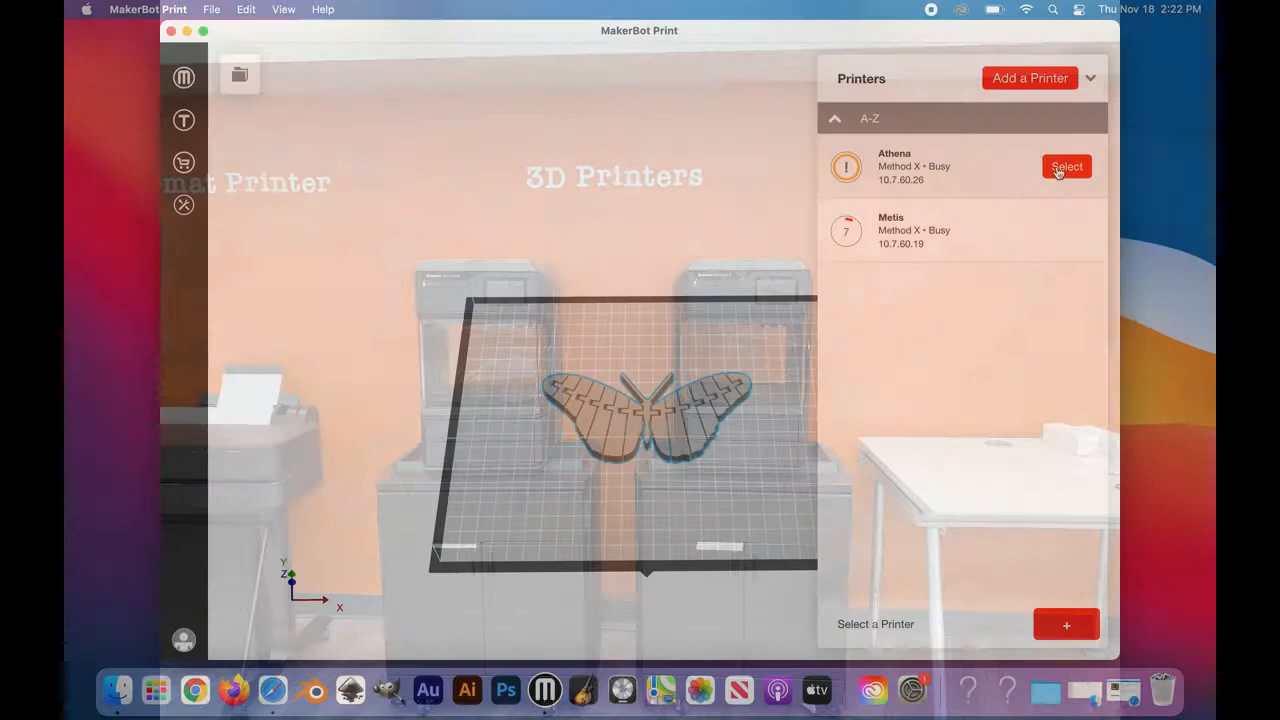
{"action": "left_click", "coordinate": [1066, 166]}
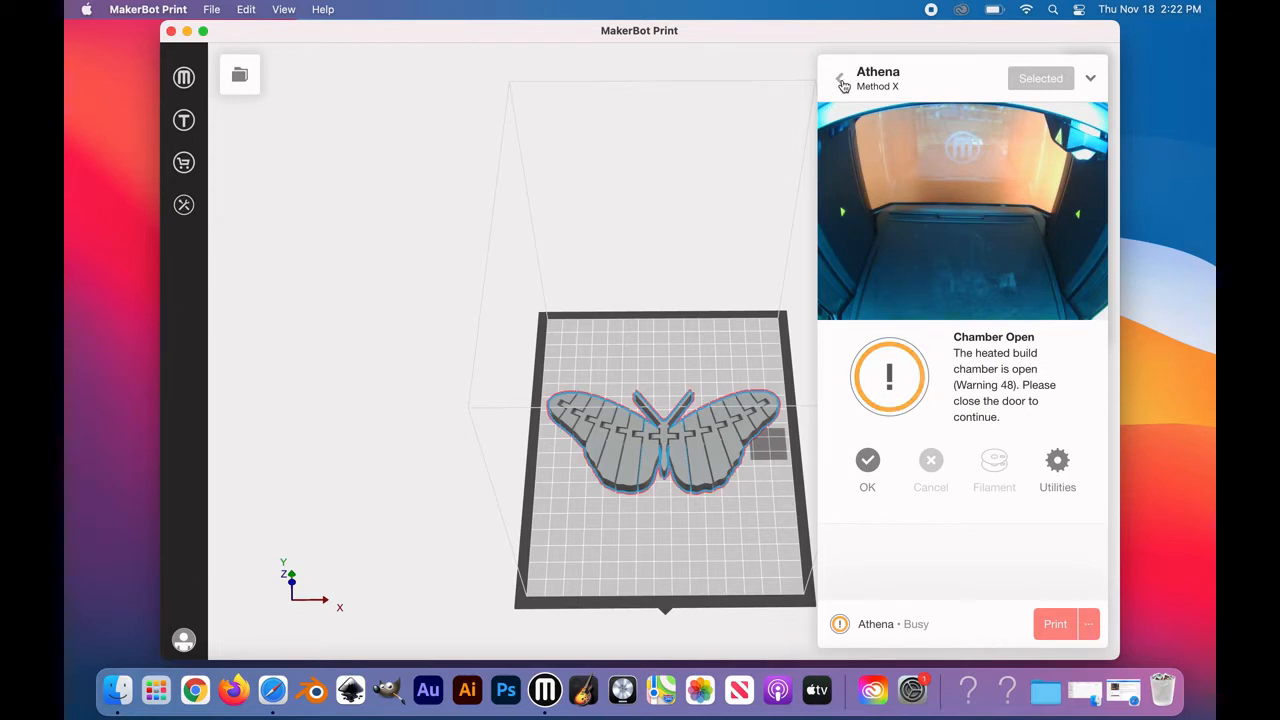
{"action": "left_click", "coordinate": [1096, 78]}
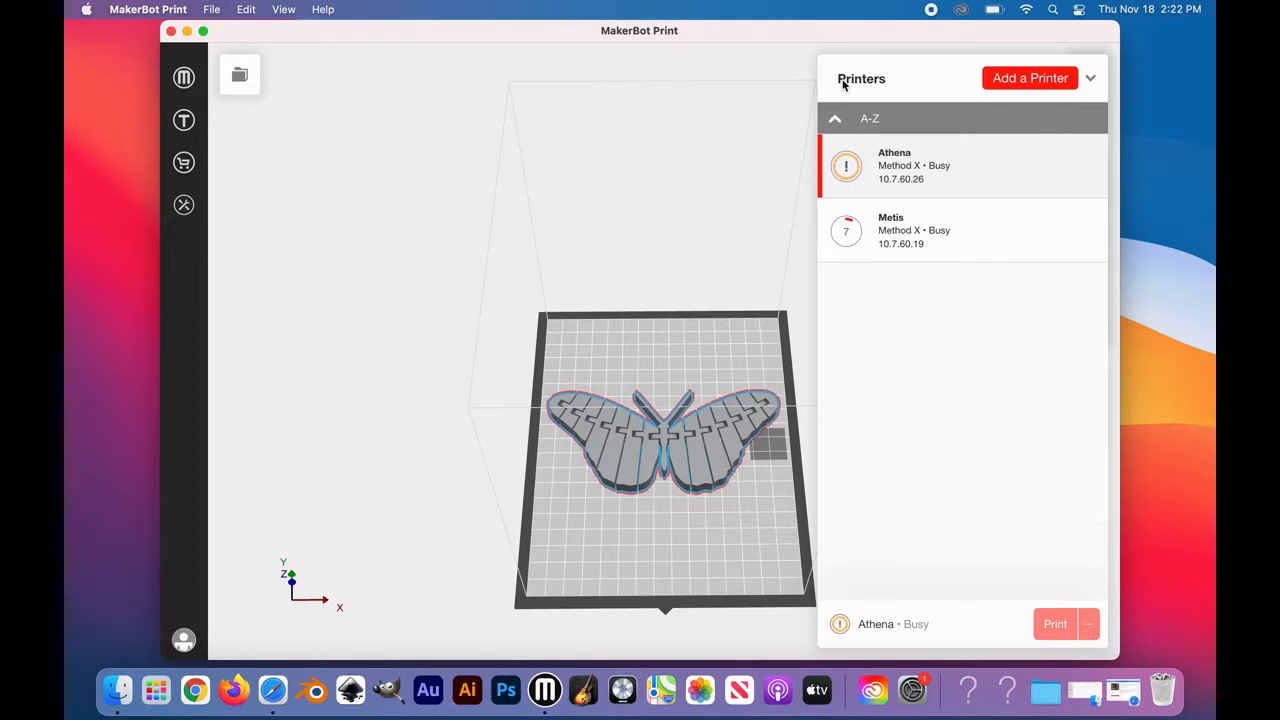
{"action": "mouse_move", "coordinate": [790, 87]}
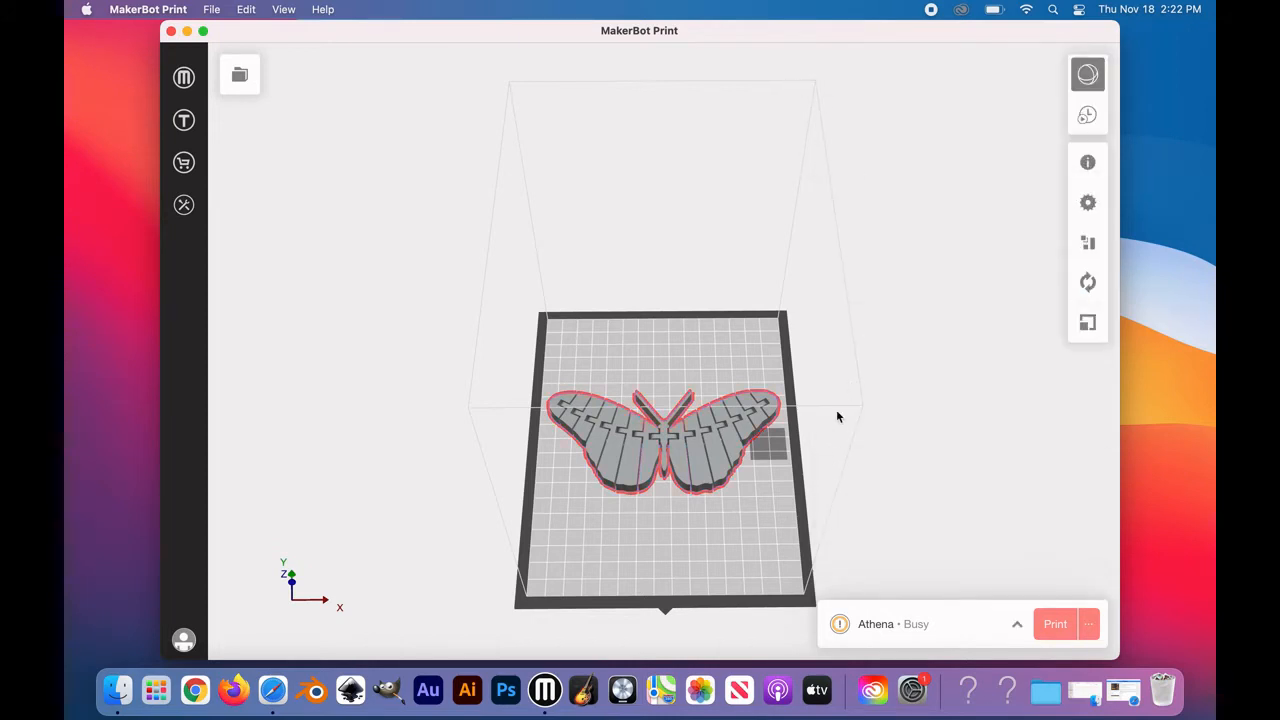
{"action": "mouse_move", "coordinate": [830, 429]}
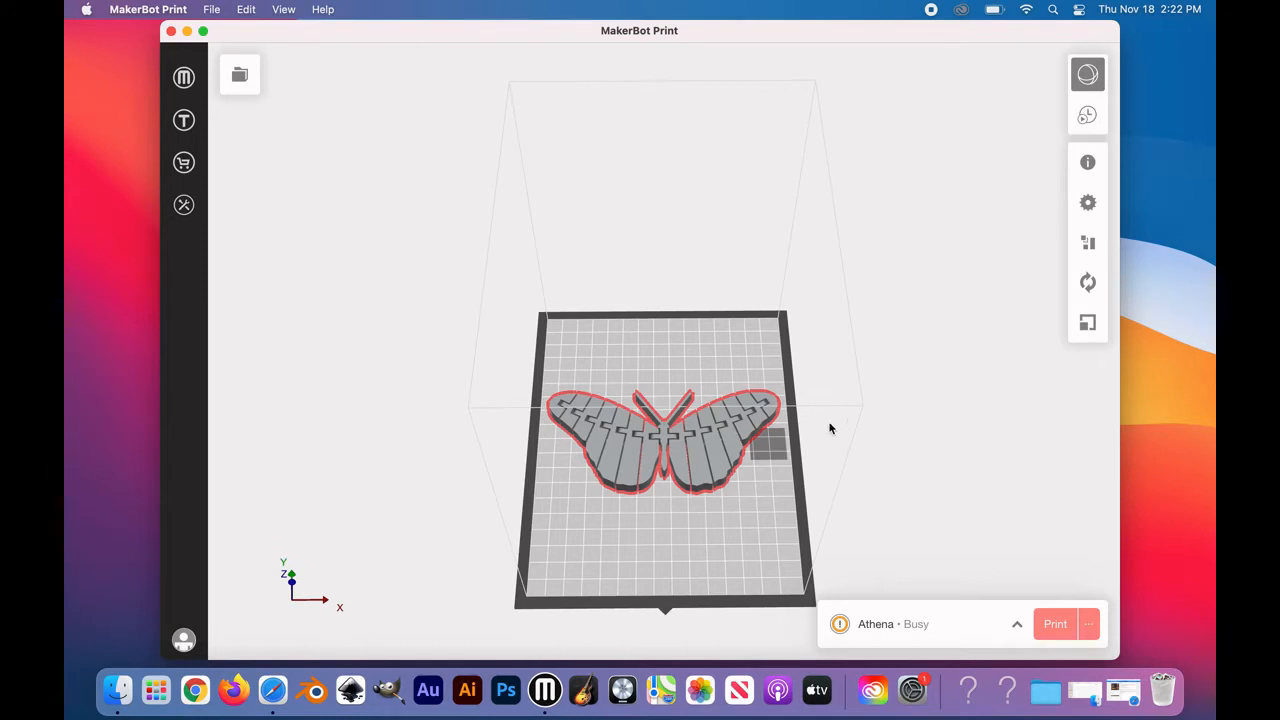
{"action": "mouse_move", "coordinate": [1052, 305]}
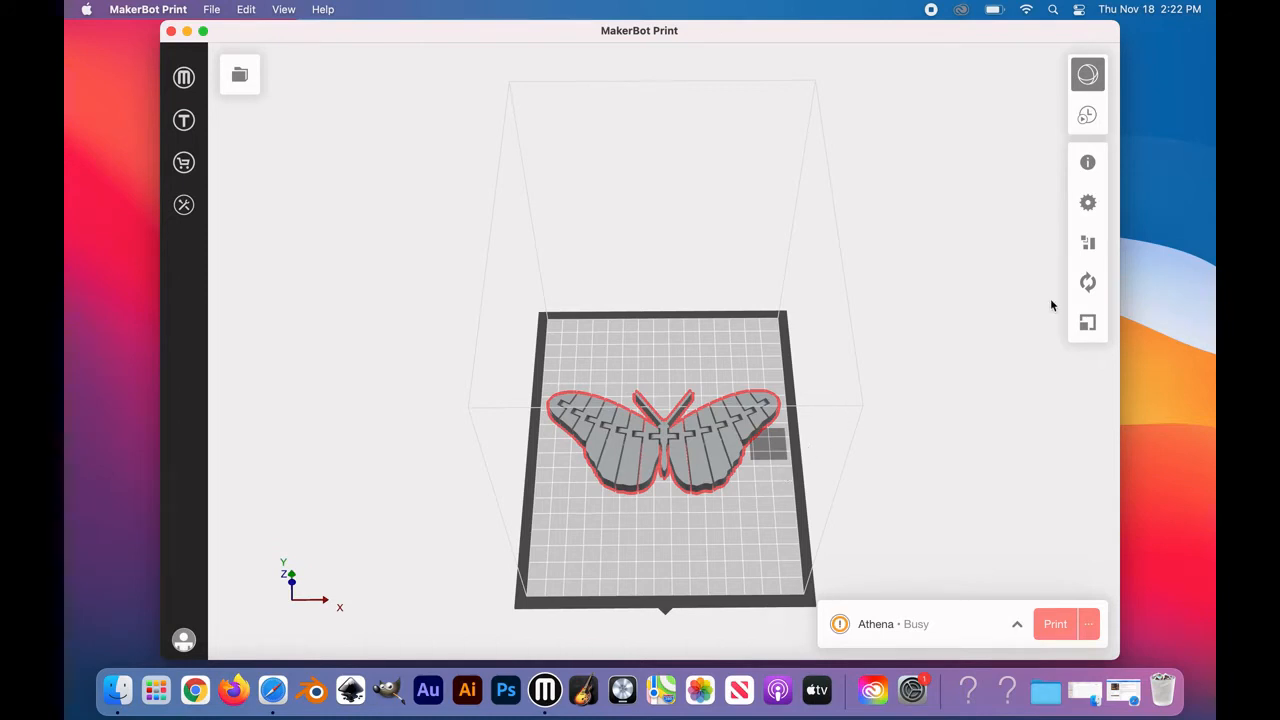
{"action": "left_click", "coordinate": [767, 445]}
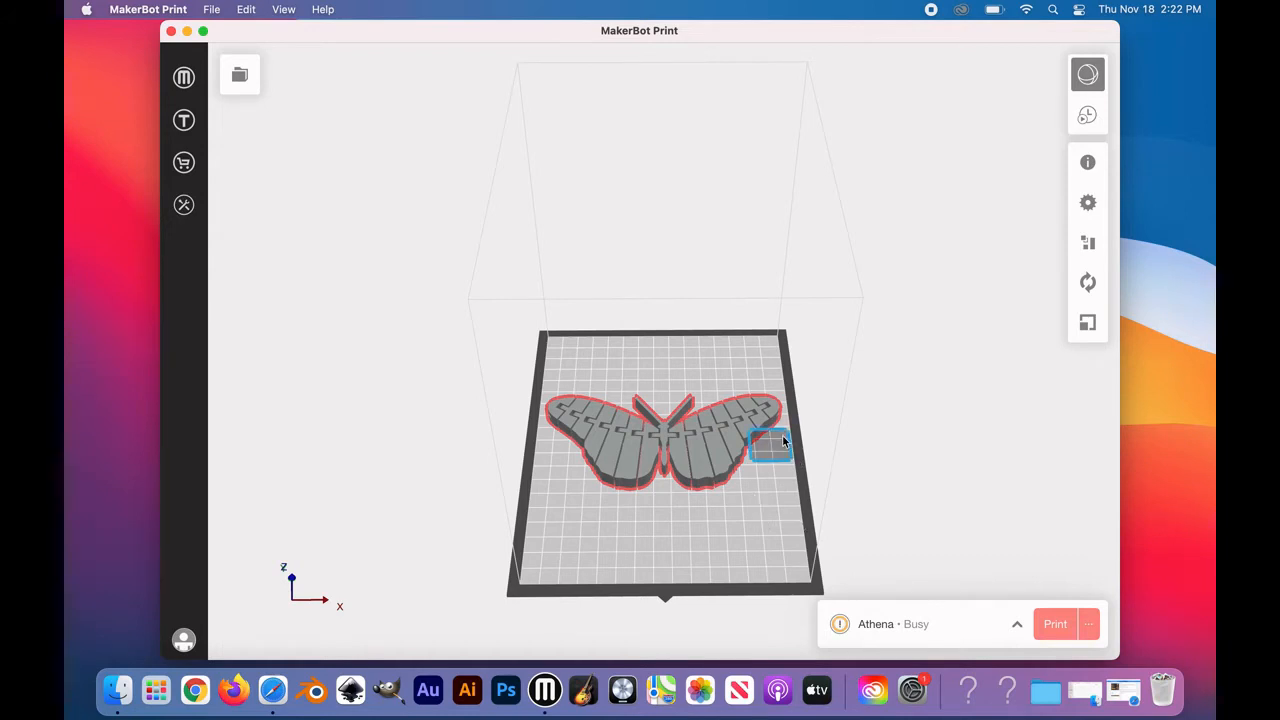
{"action": "mouse_move", "coordinate": [775, 447]}
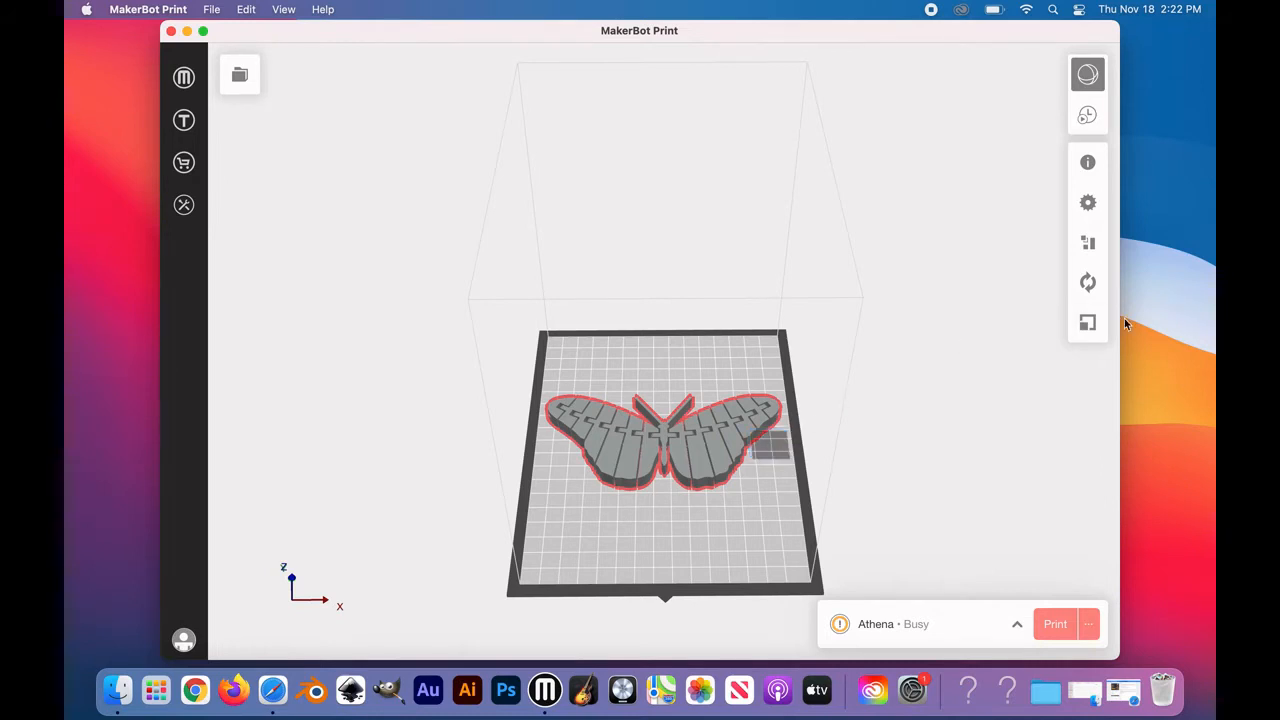
{"action": "mouse_move", "coordinate": [1109, 337]}
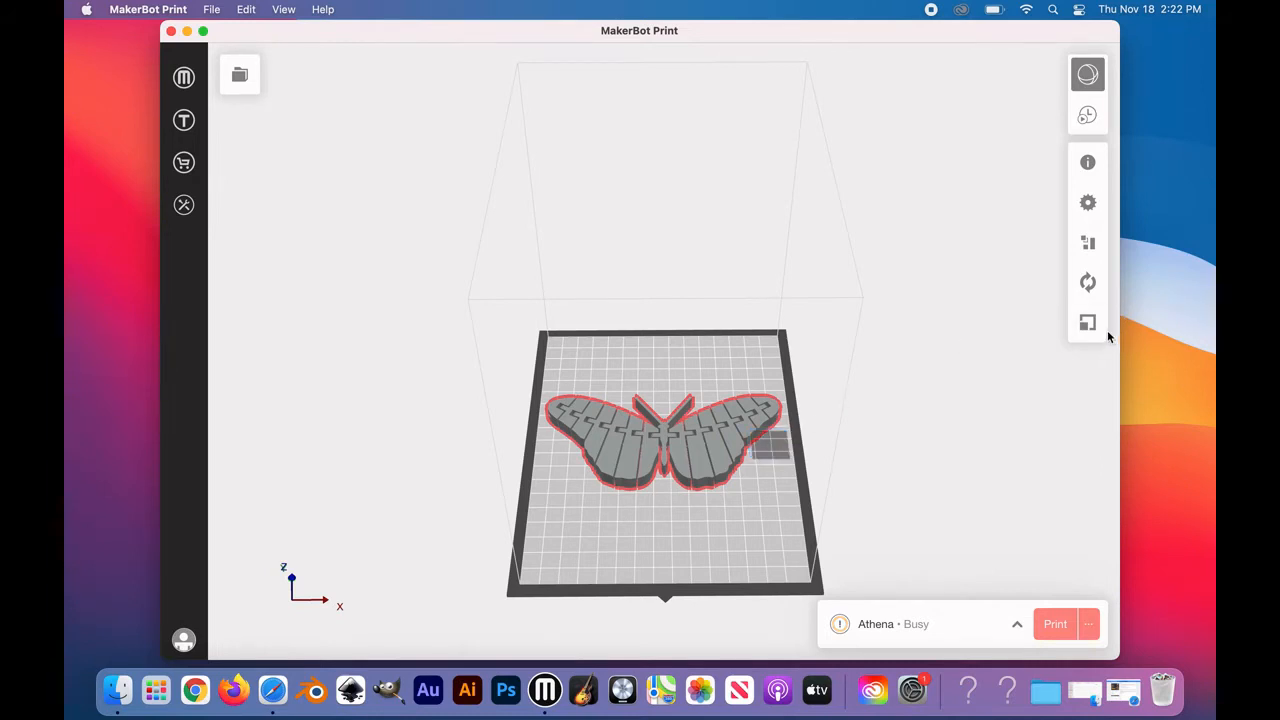
{"action": "mouse_move", "coordinate": [1087, 322]}
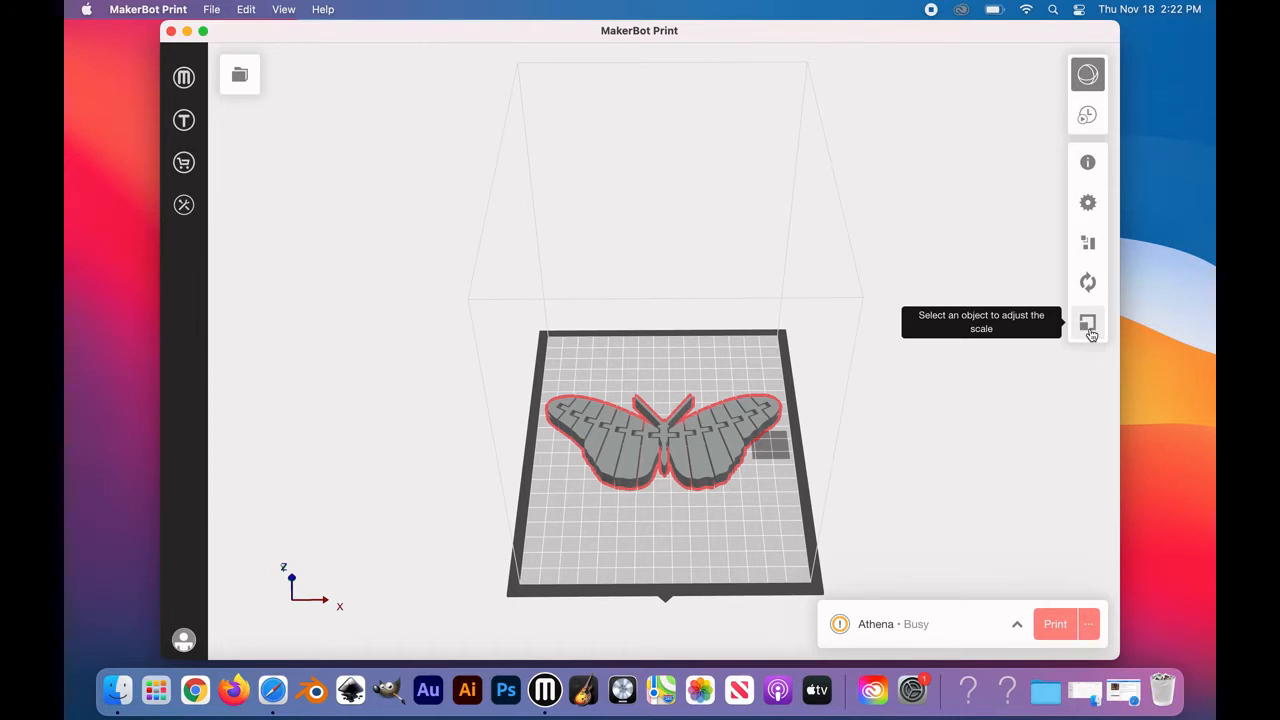
- Scale the butterfly uniformly to 75% with the Scale tool
{"action": "left_click", "coordinate": [1087, 322]}
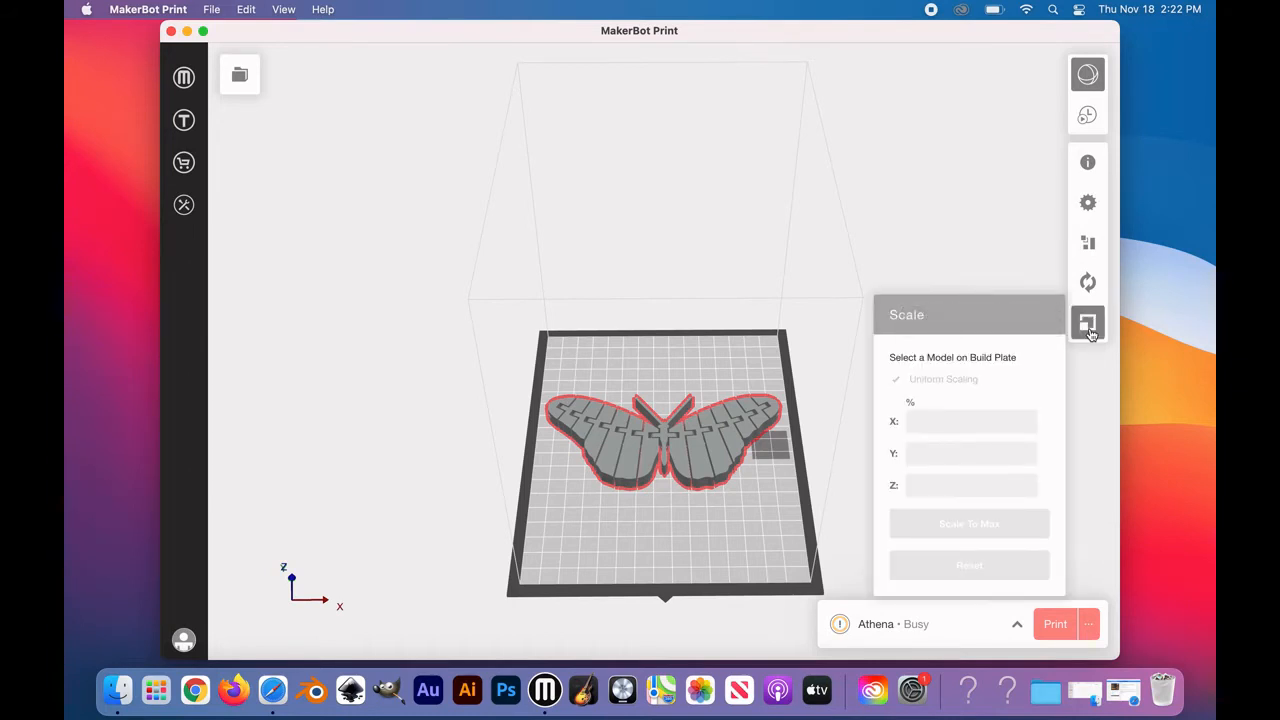
{"action": "mouse_move", "coordinate": [1017, 344]}
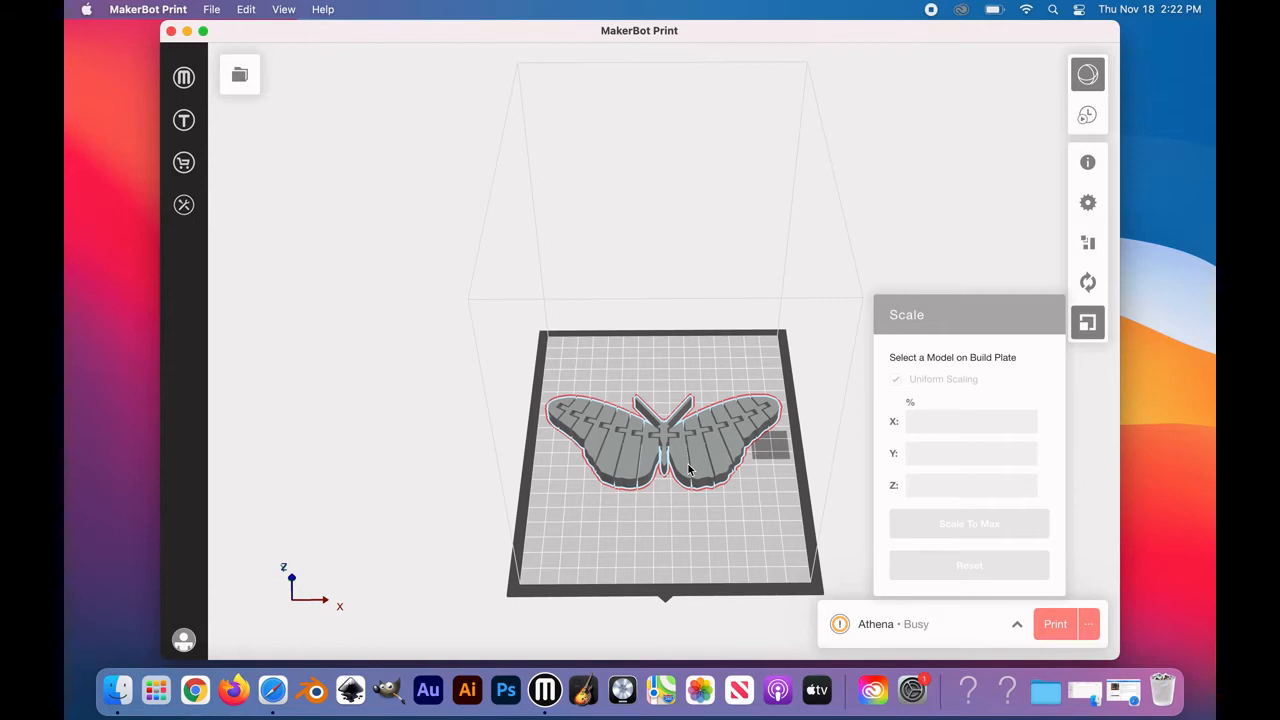
{"action": "left_click", "coordinate": [685, 465]}
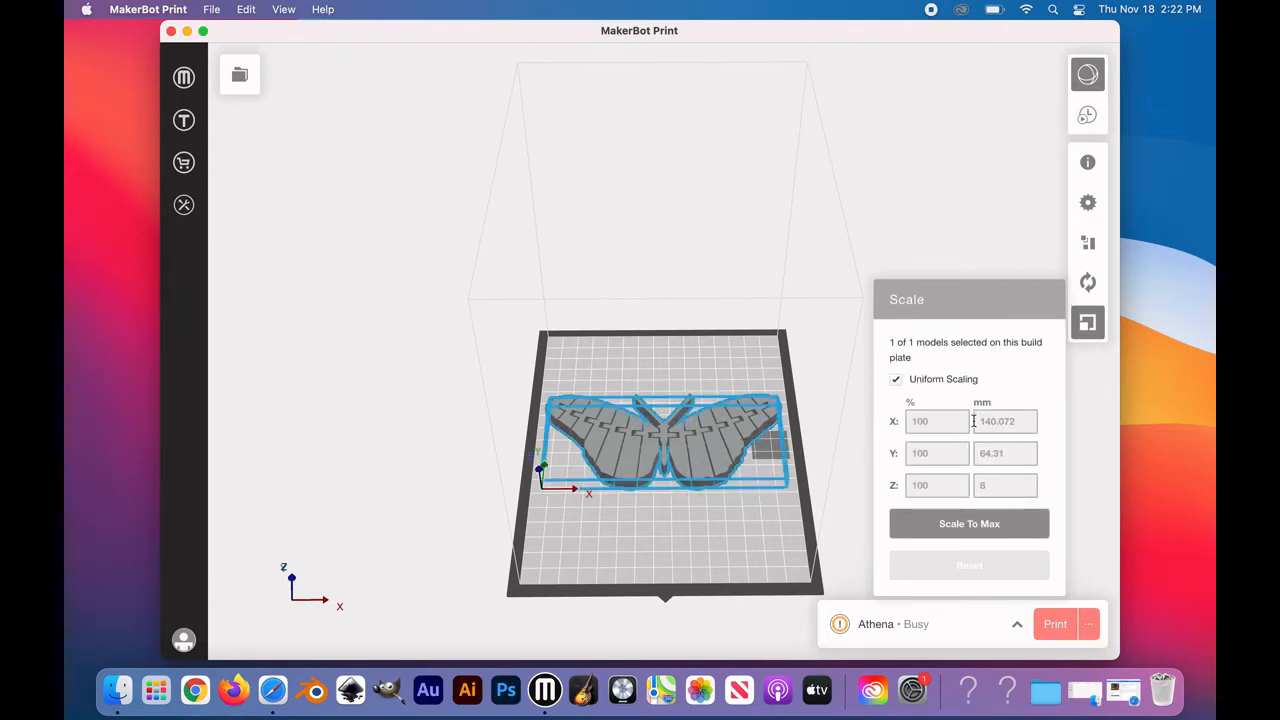
{"action": "left_click", "coordinate": [936, 422]}
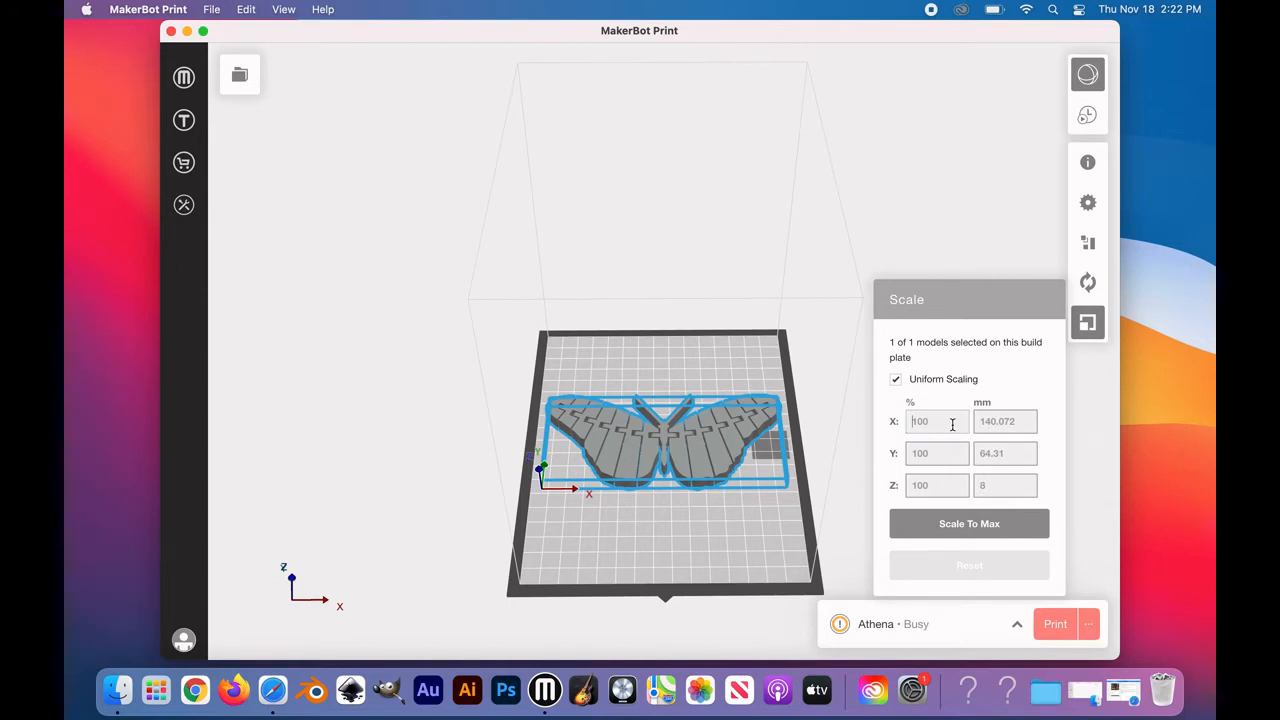
{"action": "type", "text": "75"}
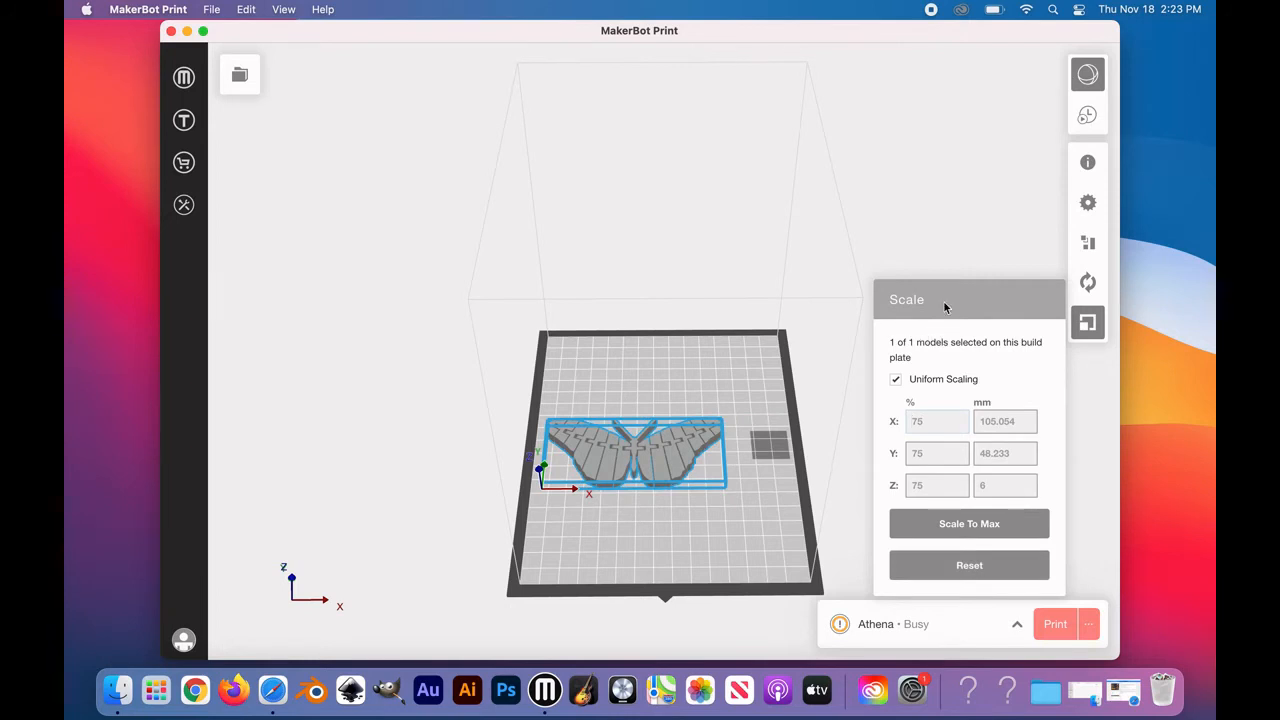
{"action": "mouse_move", "coordinate": [1087, 320]}
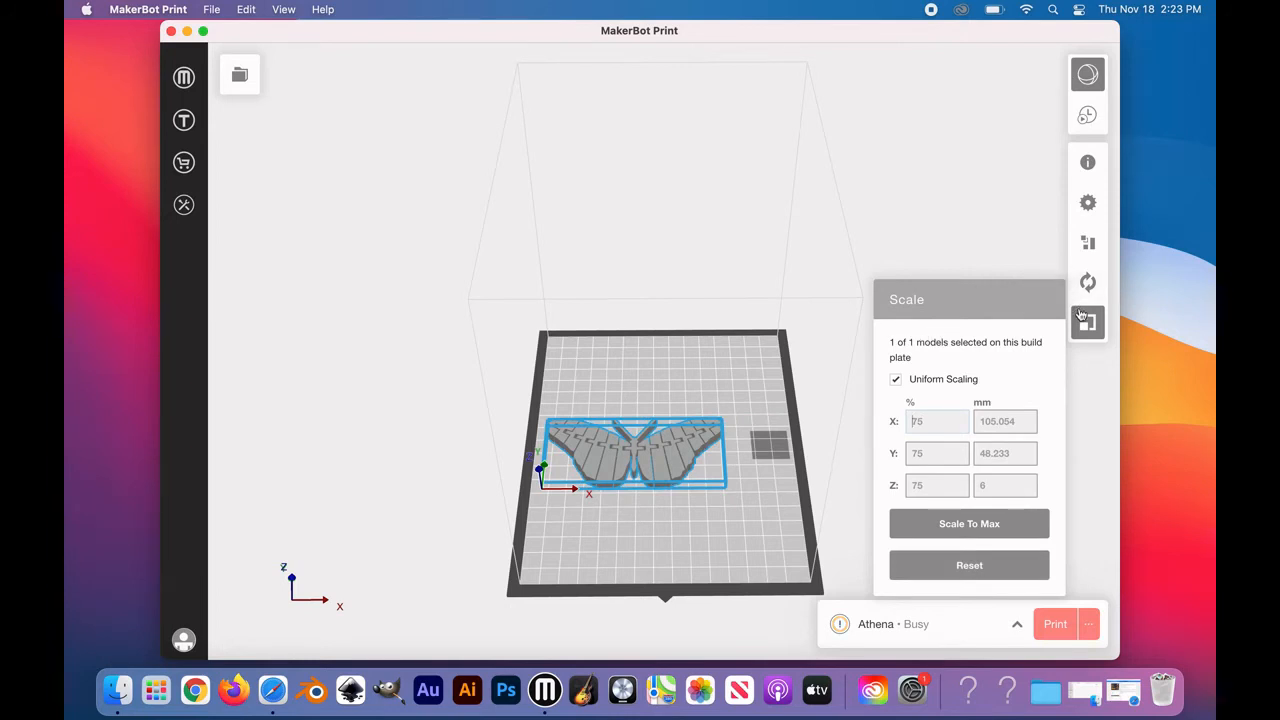
{"action": "mouse_move", "coordinate": [1087, 322]}
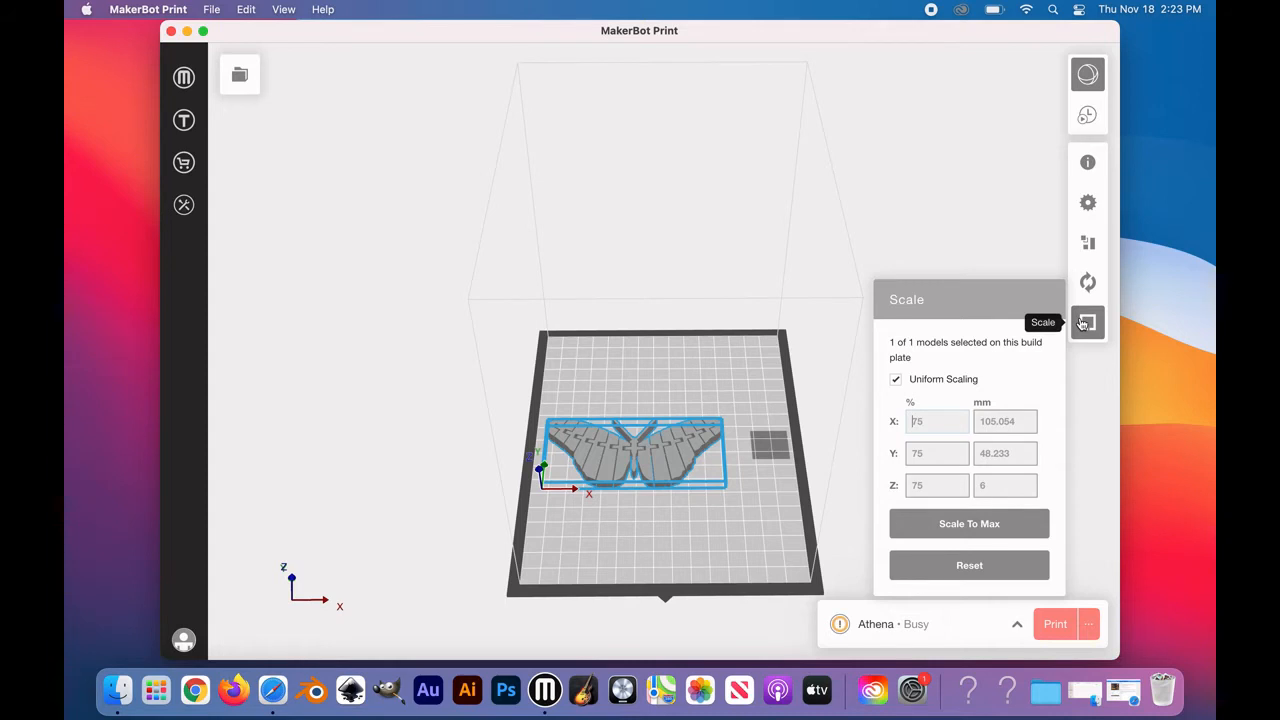
- Close the Scale panel and drag the butterfly toward the plate centre
{"action": "left_click", "coordinate": [1087, 322]}
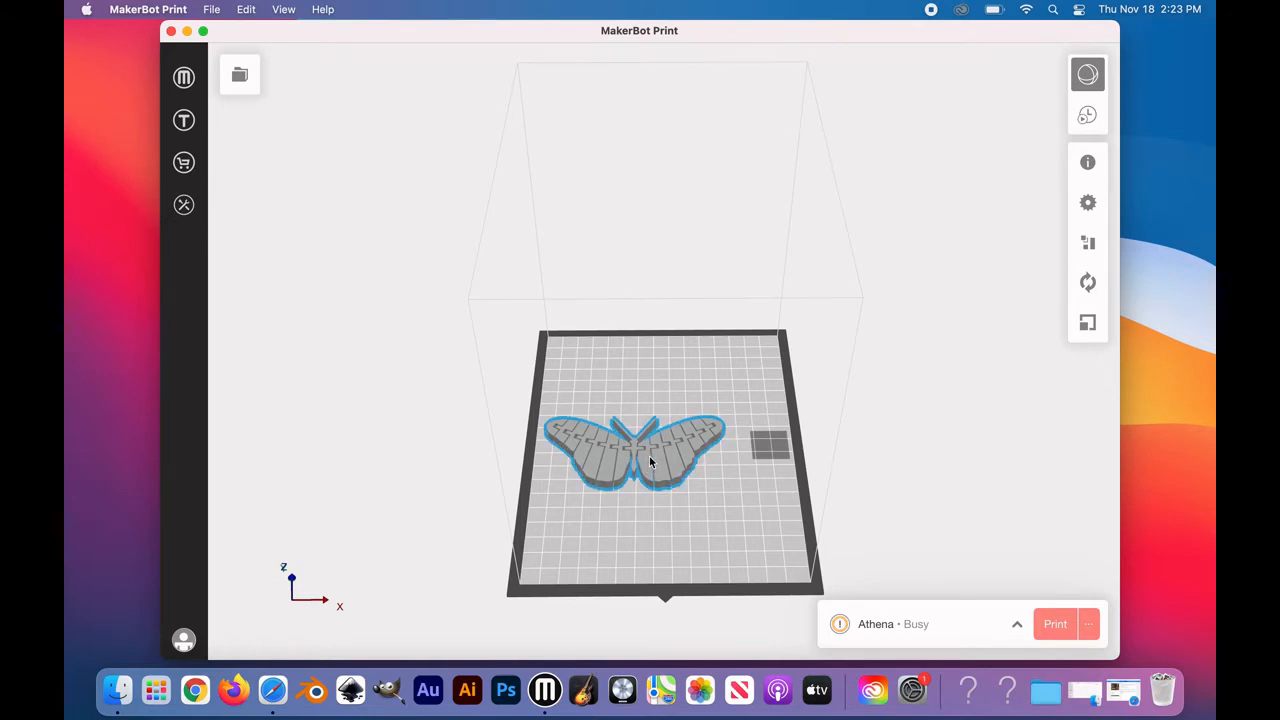
{"action": "left_click_drag", "start_coordinate": [635, 450], "coordinate": [672, 445]}
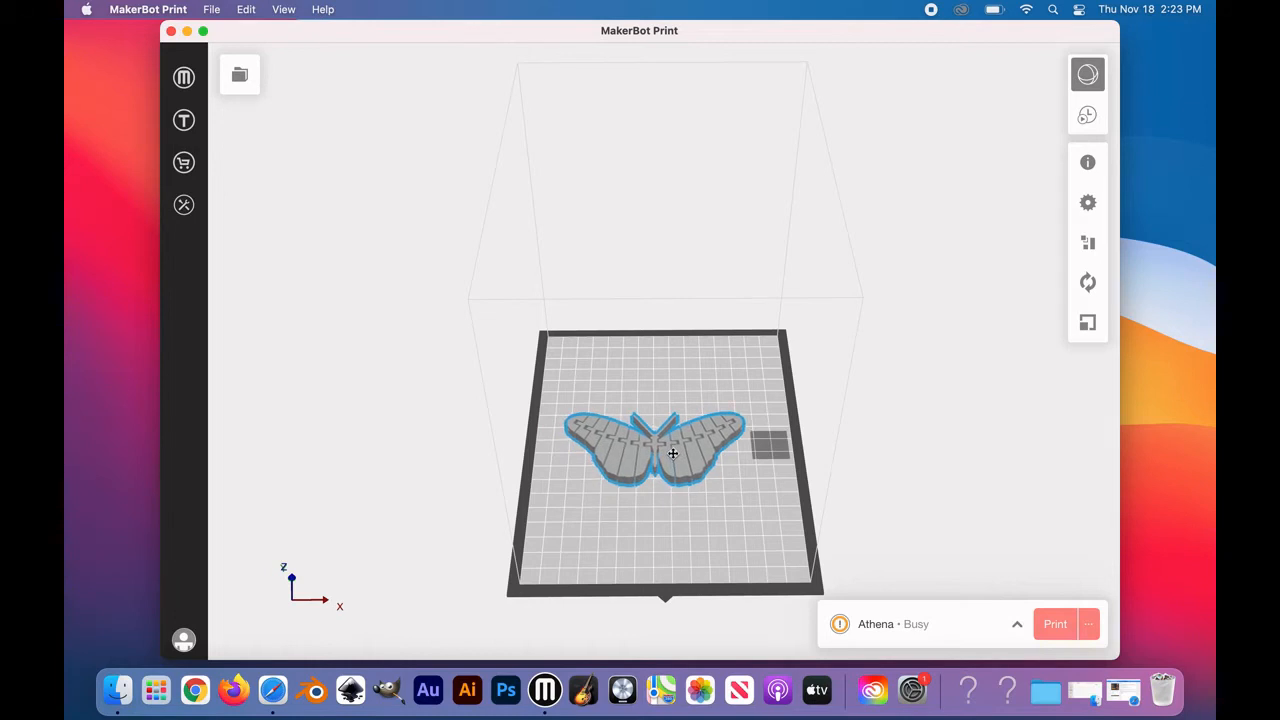
{"action": "left_click_drag", "start_coordinate": [673, 453], "coordinate": [663, 451]}
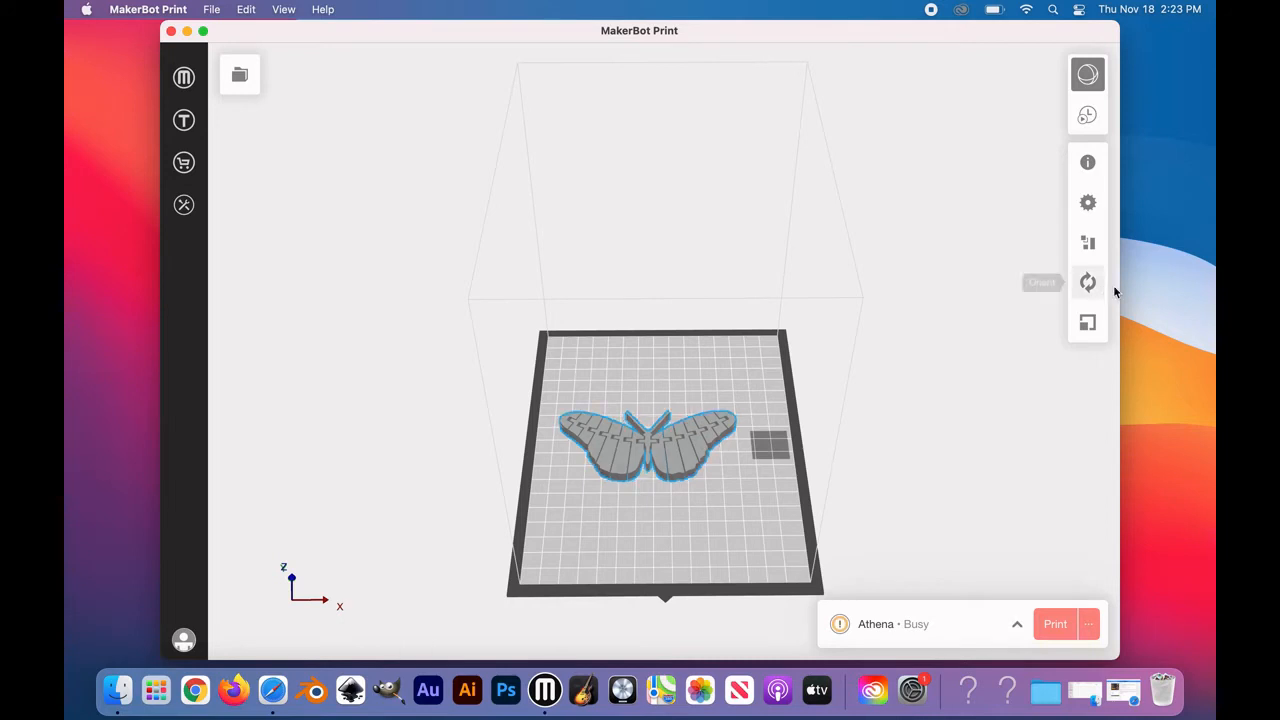
{"action": "mouse_move", "coordinate": [1087, 282]}
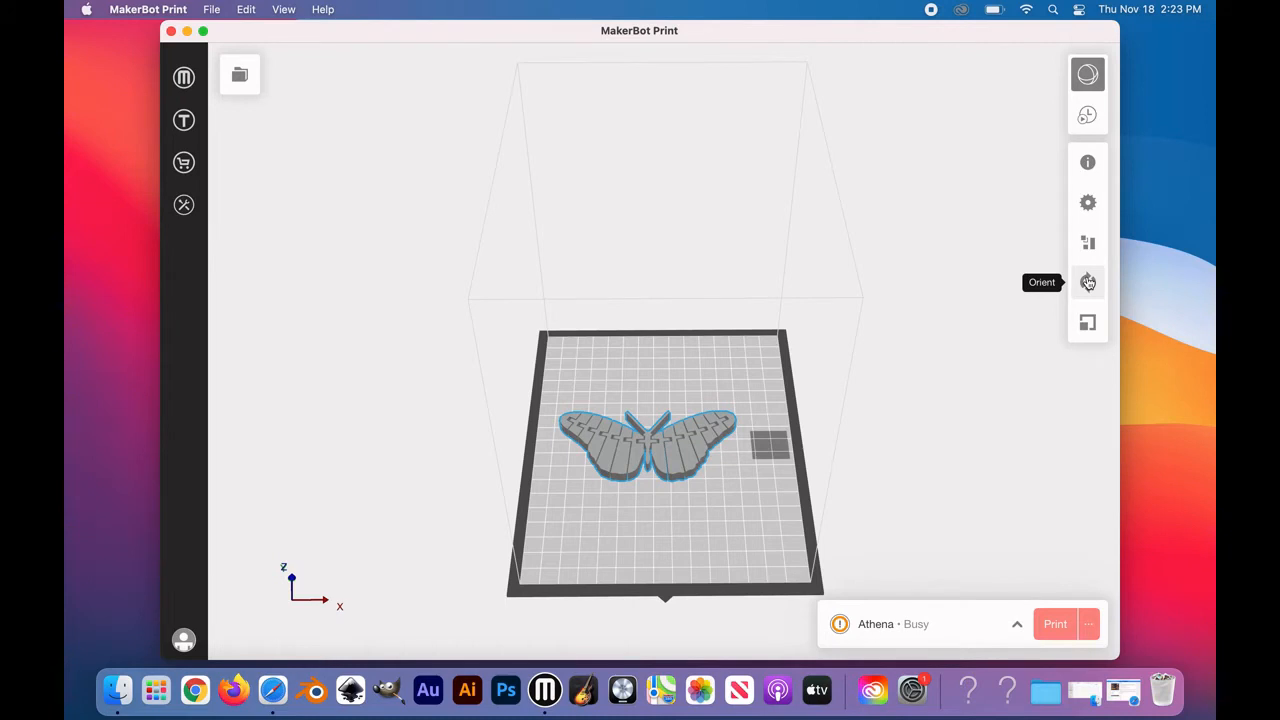
{"action": "left_click", "coordinate": [1087, 282]}
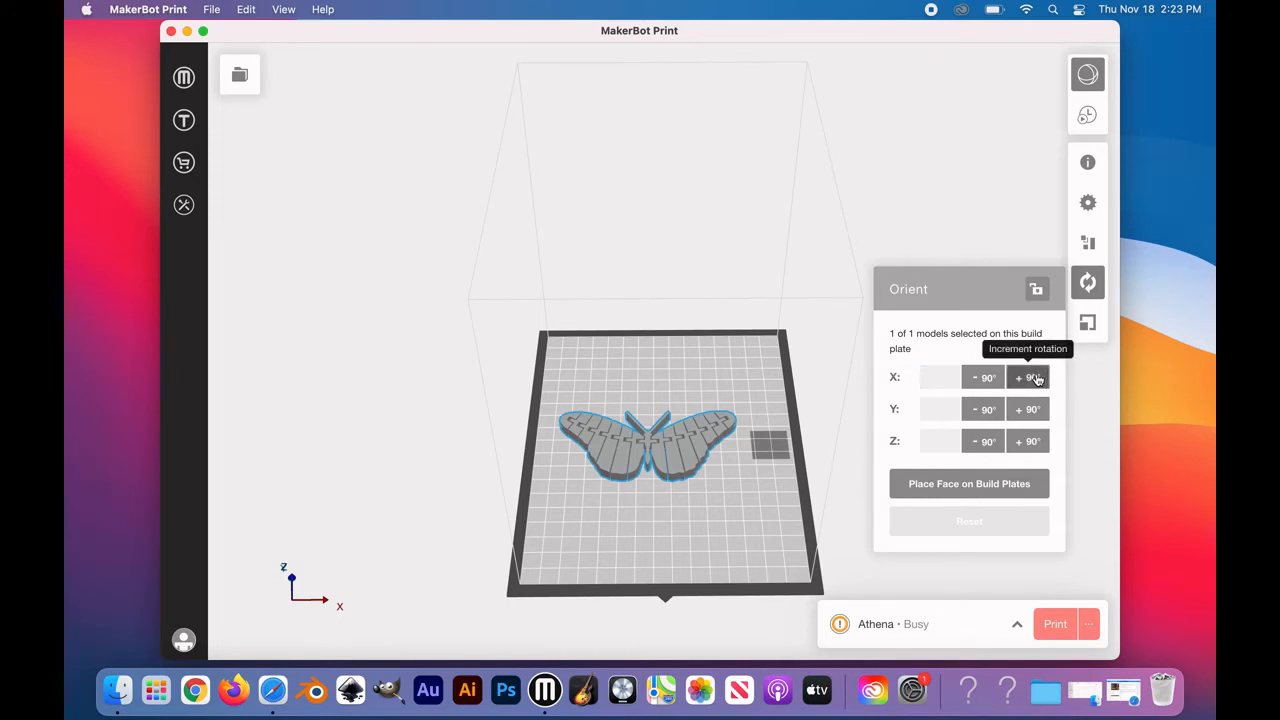
{"action": "left_click", "coordinate": [1028, 377]}
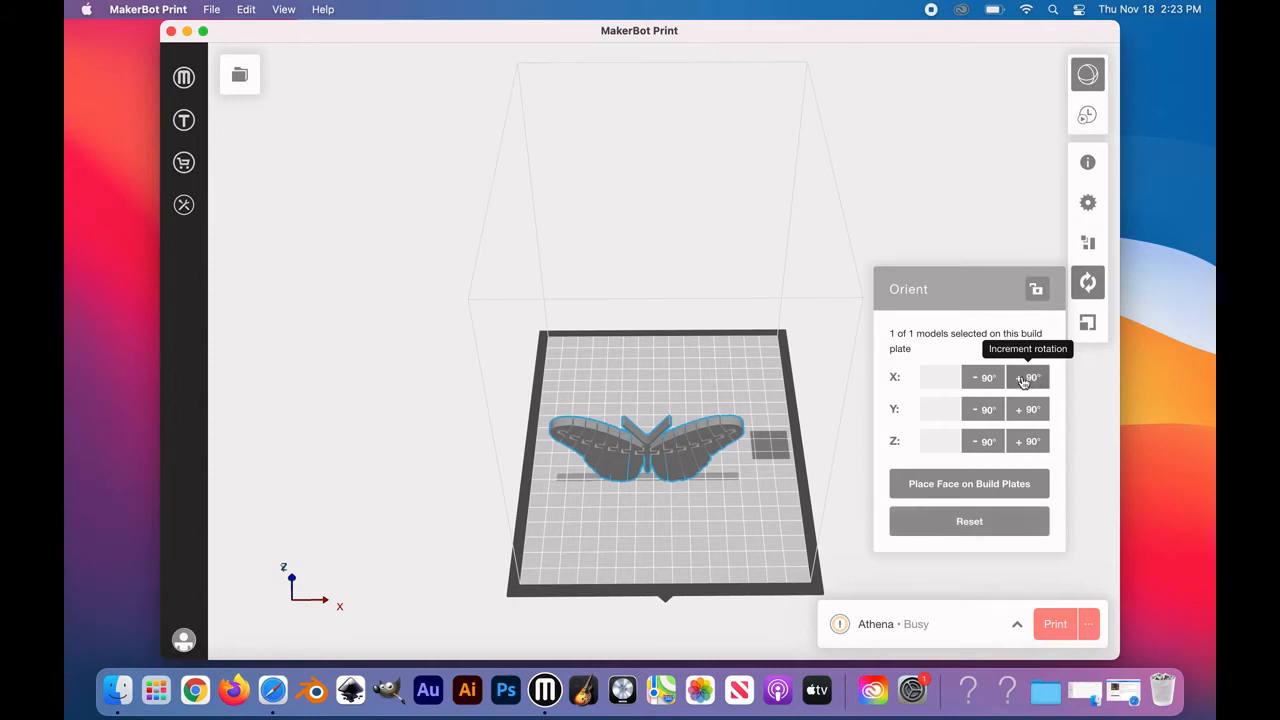
{"action": "mouse_move", "coordinate": [990, 387]}
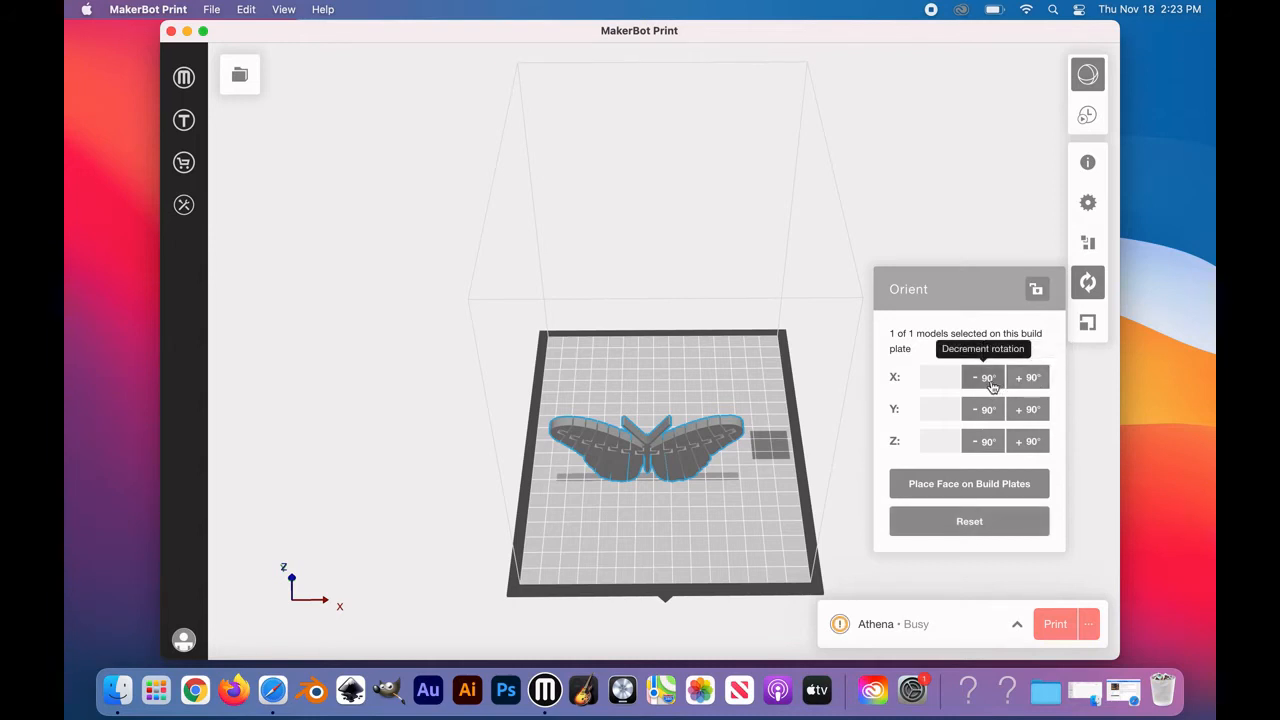
{"action": "left_click", "coordinate": [982, 377]}
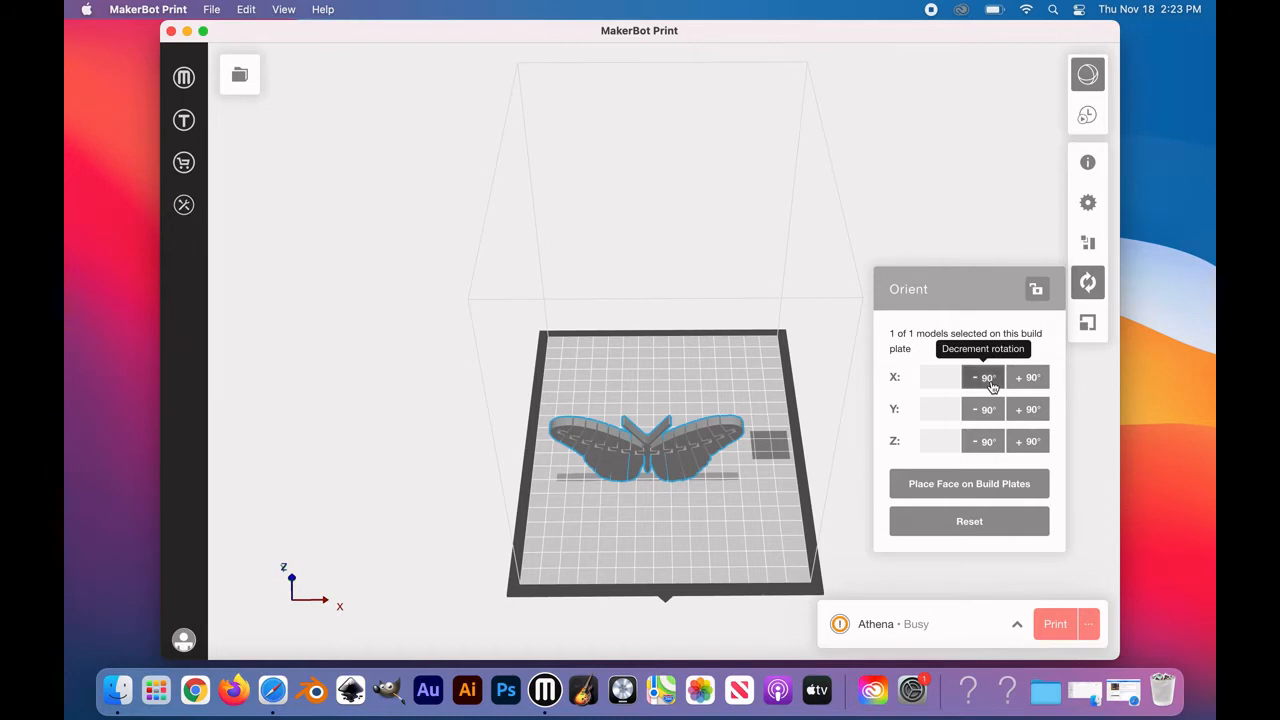
{"action": "left_click", "coordinate": [982, 377]}
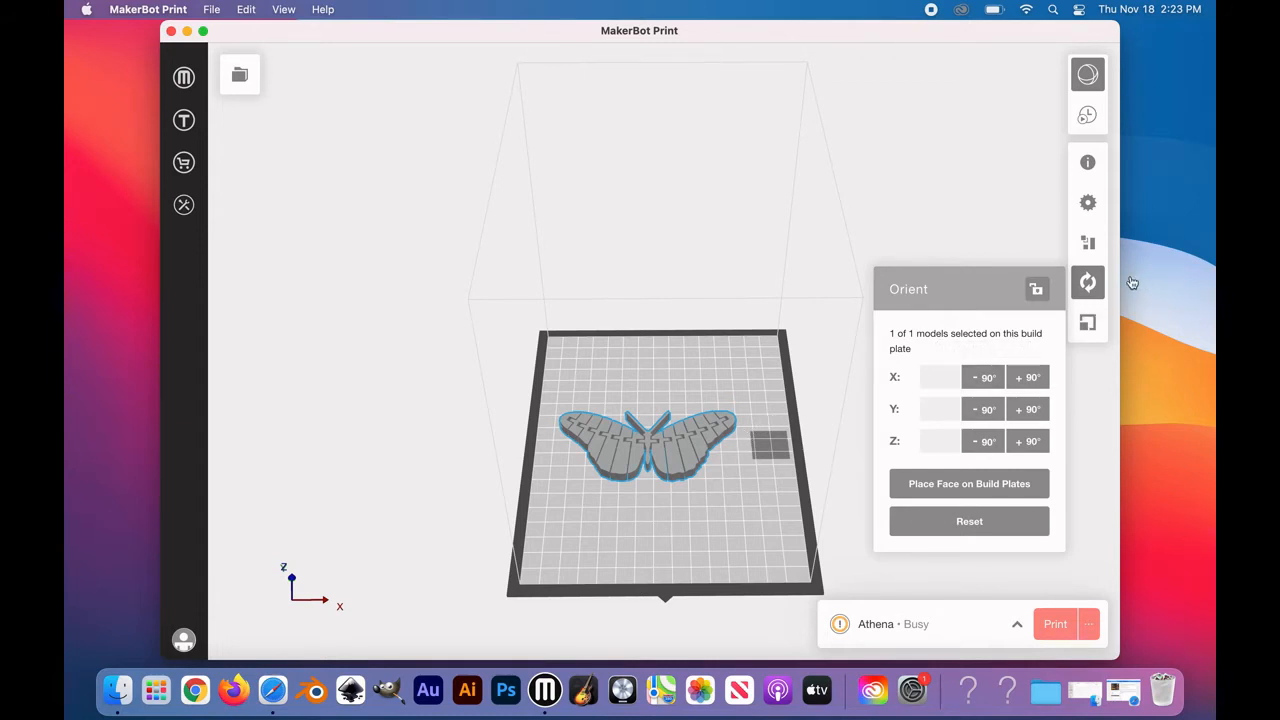
{"action": "mouse_move", "coordinate": [1090, 280]}
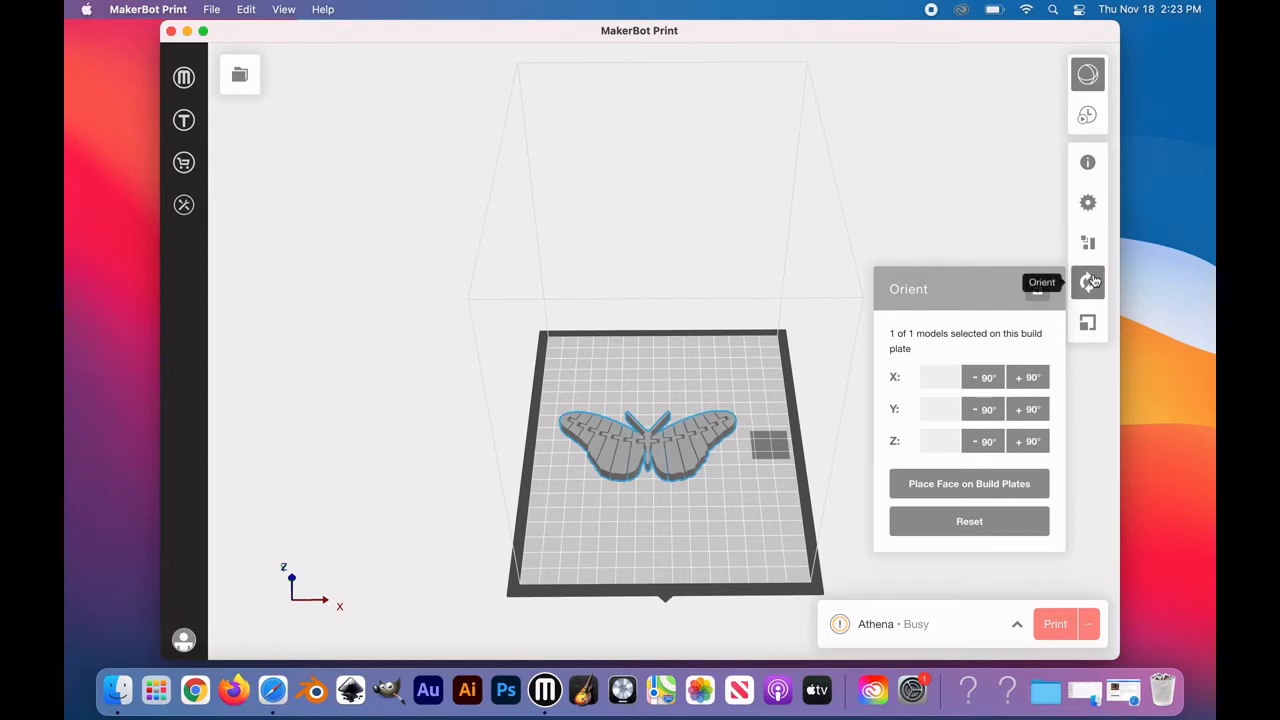
{"action": "left_click", "coordinate": [1087, 281]}
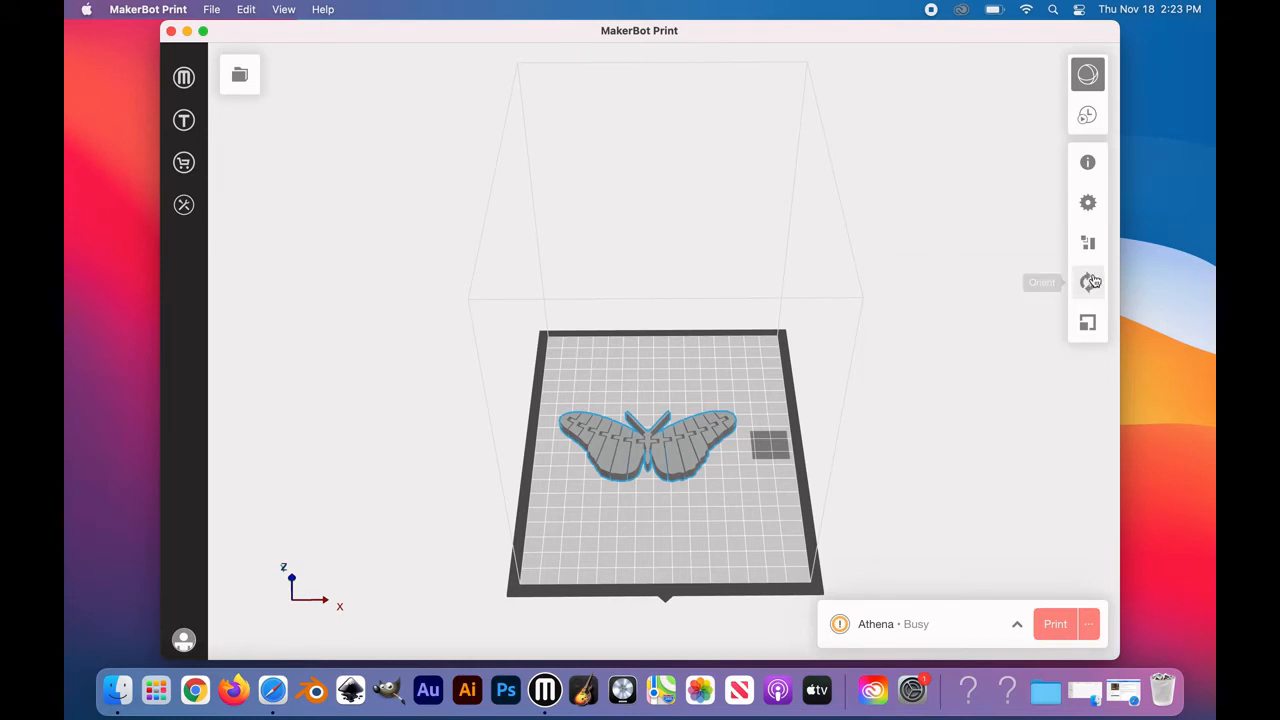
{"action": "mouse_move", "coordinate": [1087, 201]}
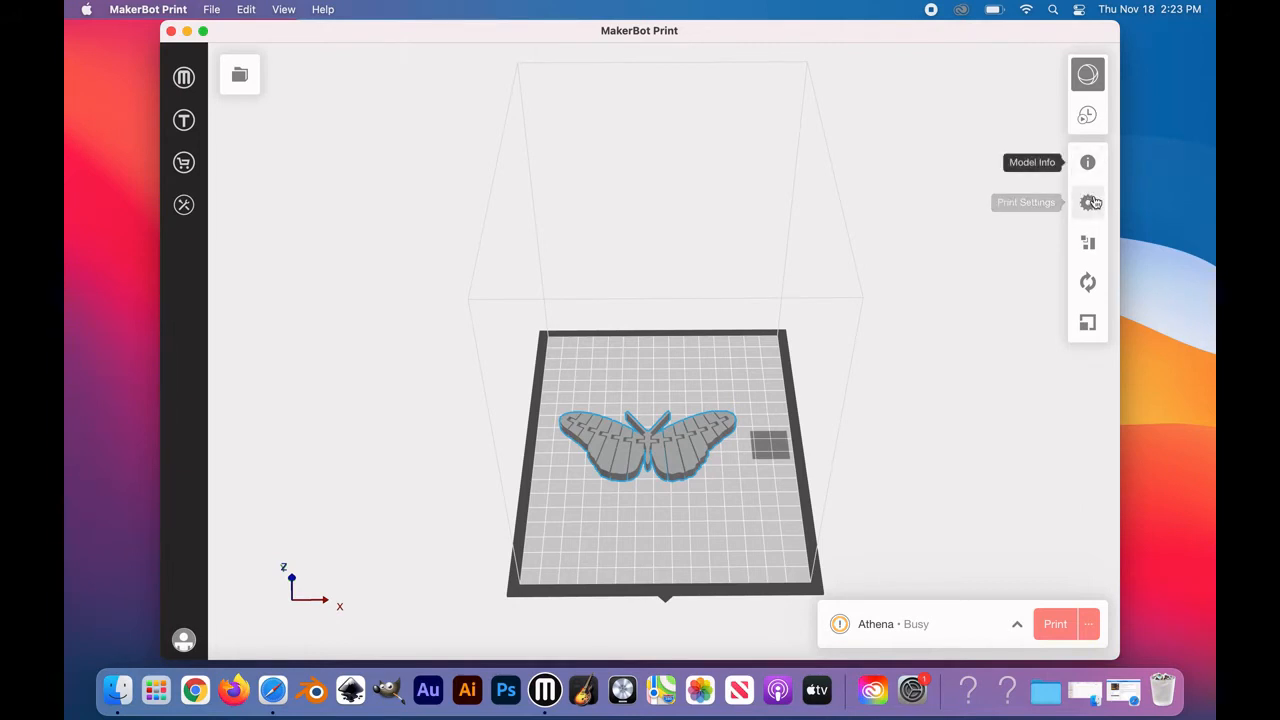
{"action": "mouse_move", "coordinate": [1088, 203]}
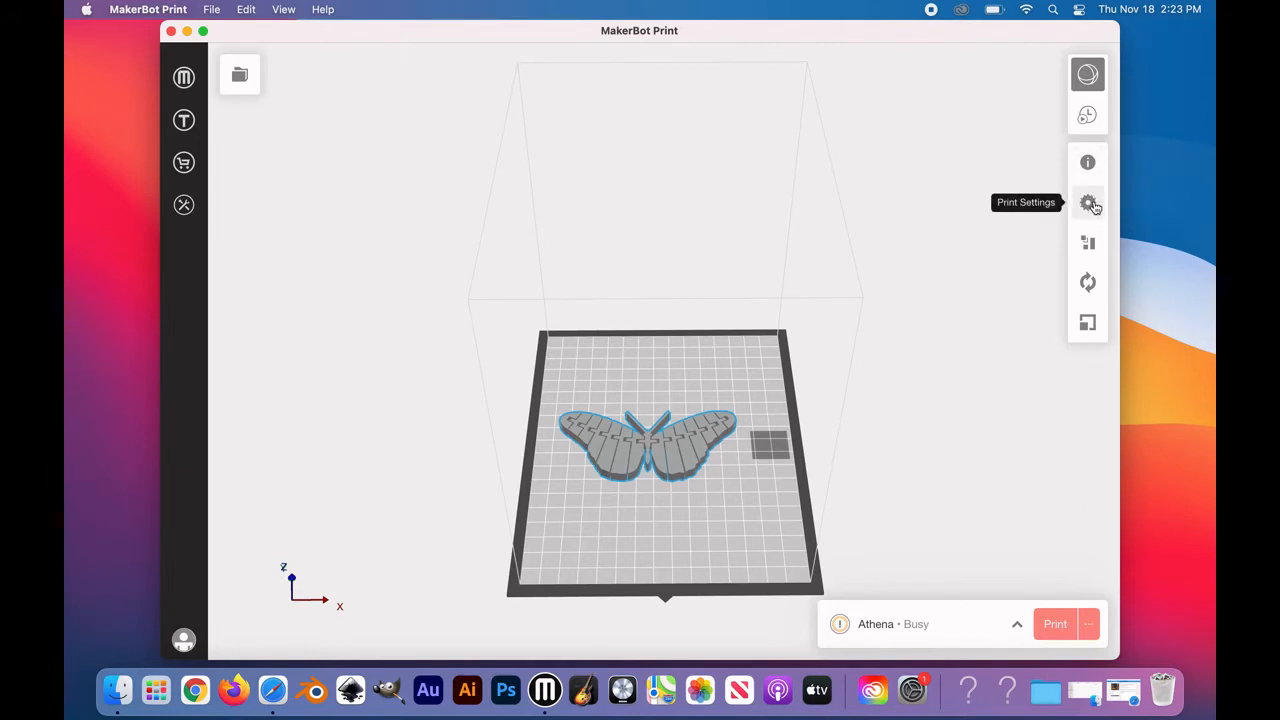
- Open Print Settings for the Balanced mode with PLA and PVA extruders
{"action": "left_click", "coordinate": [1087, 202]}
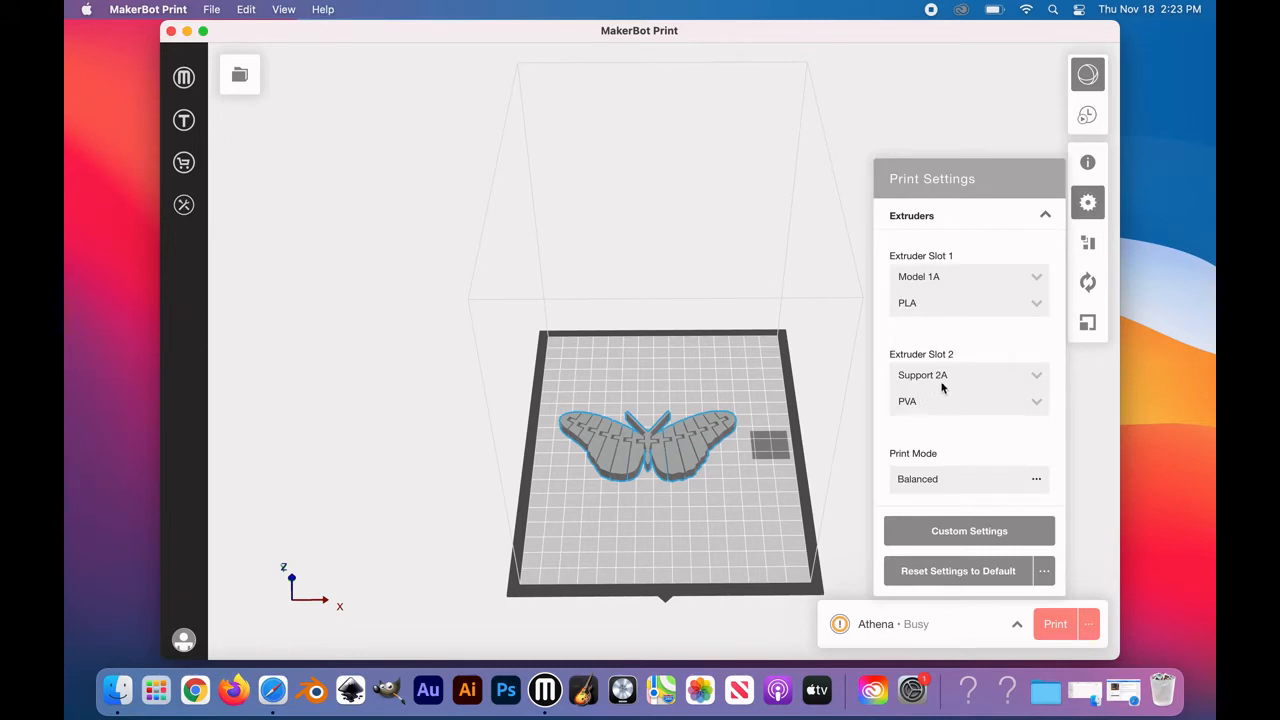
{"action": "mouse_move", "coordinate": [962, 494]}
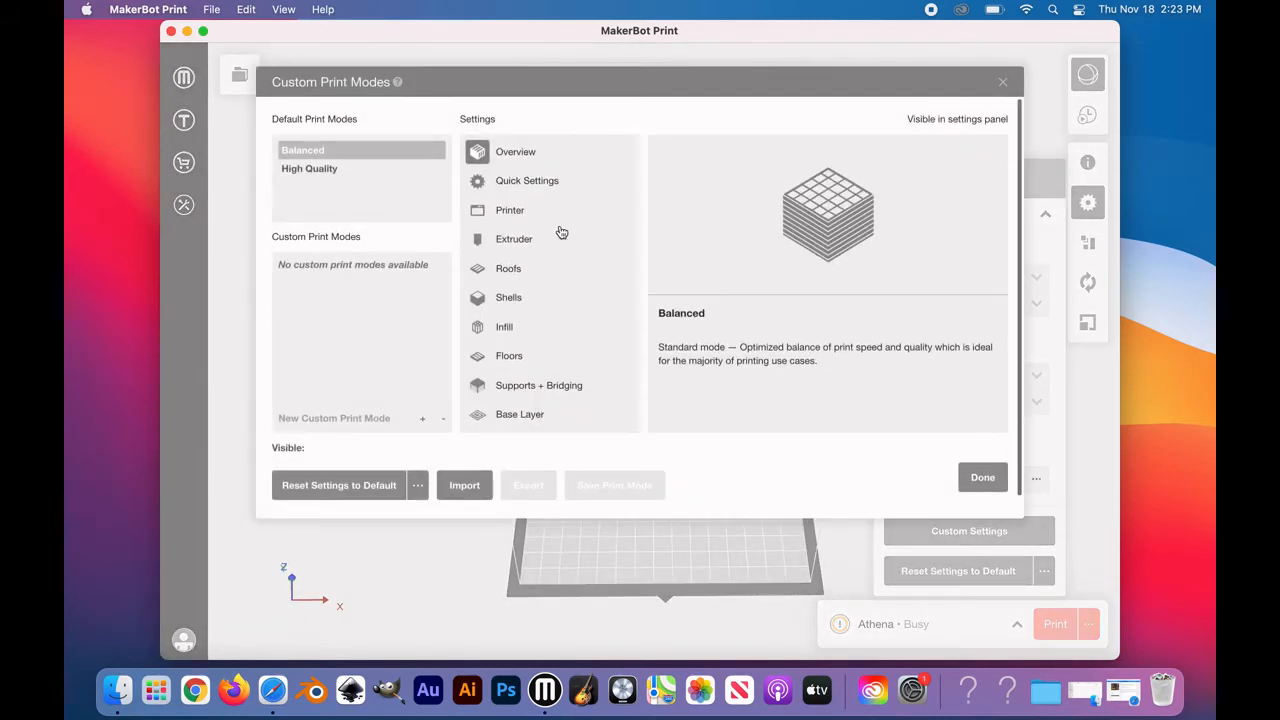
- Change Support Type to None in Quick Settings and confirm with Done
{"action": "left_click", "coordinate": [519, 414]}
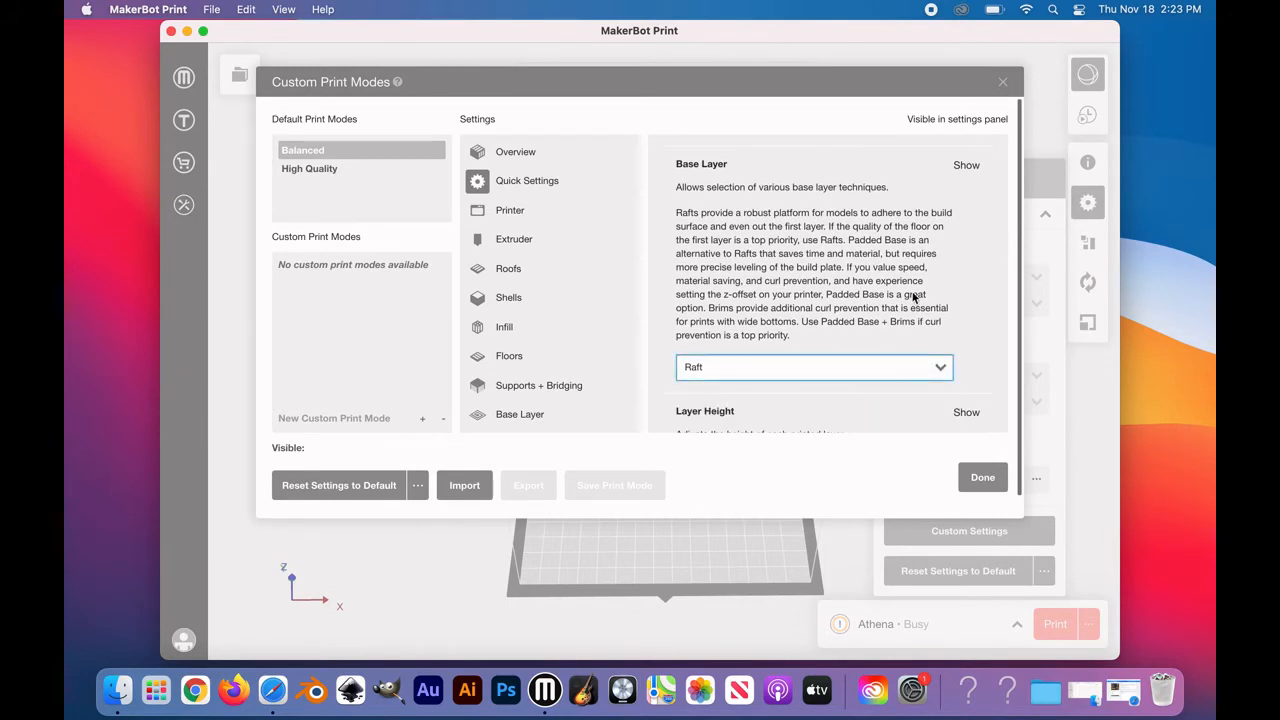
{"action": "scroll", "scroll_direction": "down", "scroll_amount": 3}
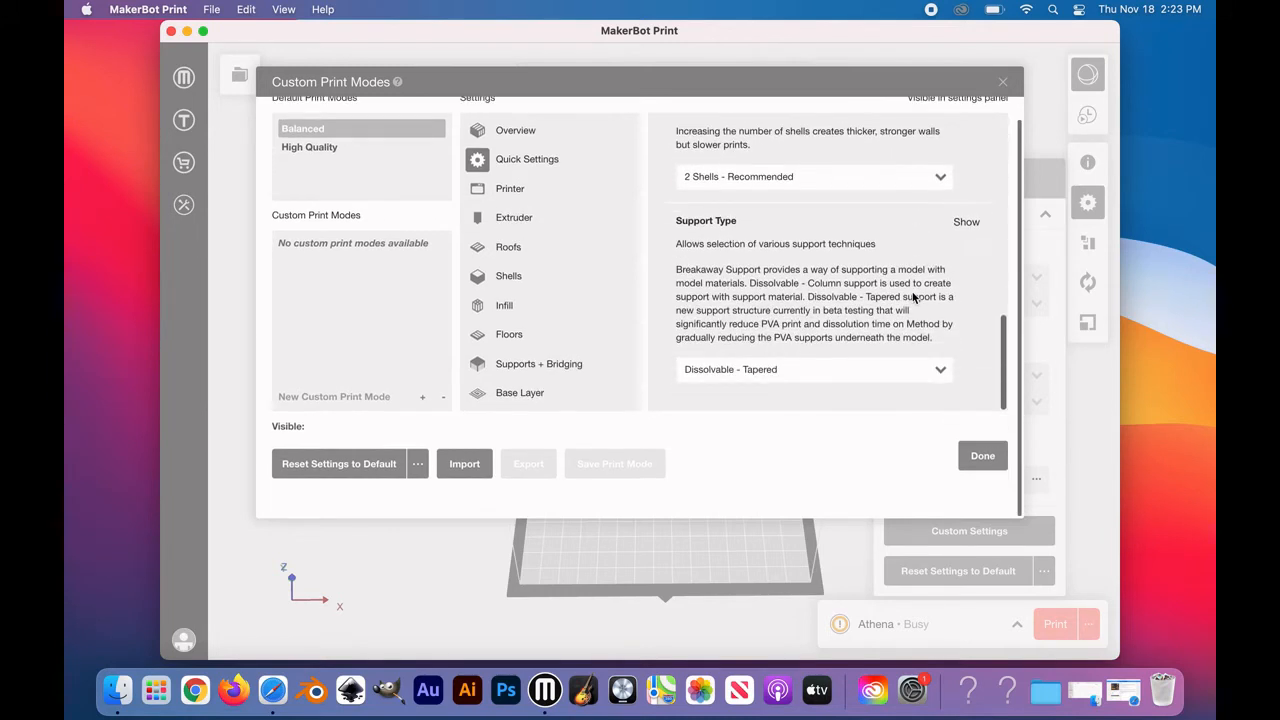
{"action": "left_click", "coordinate": [813, 369]}
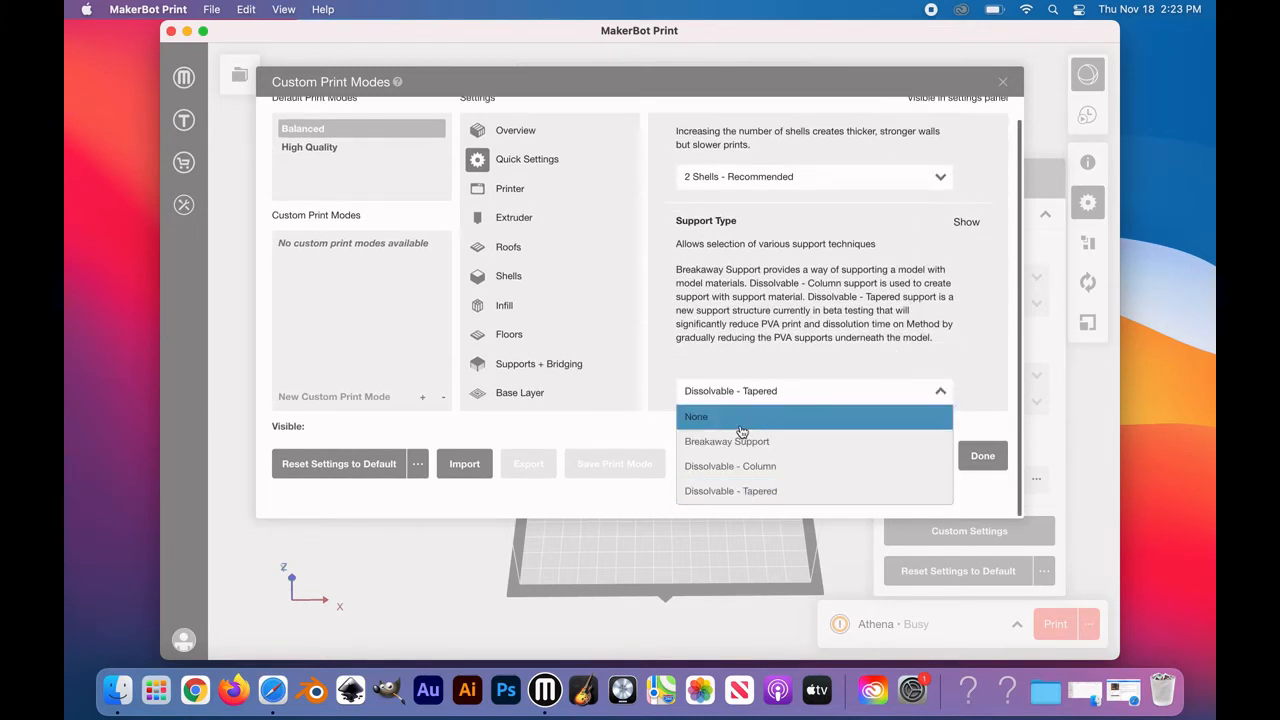
{"action": "left_click", "coordinate": [696, 416]}
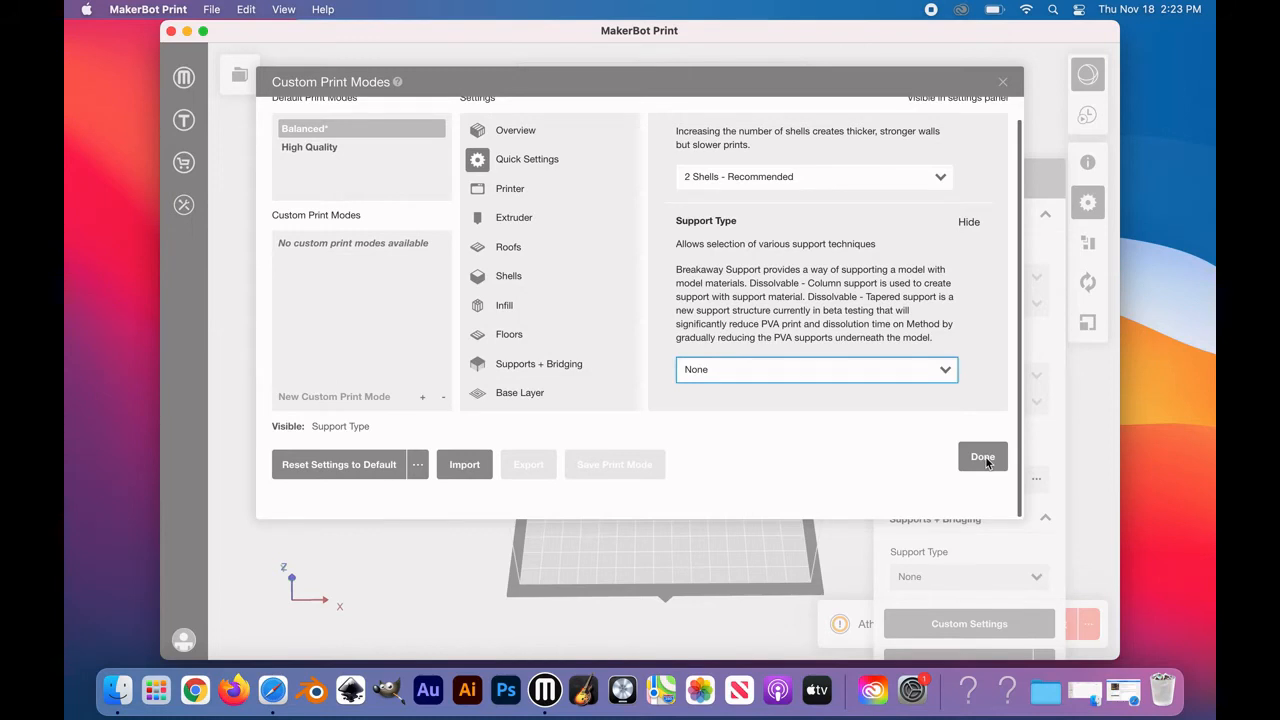
{"action": "left_click", "coordinate": [982, 456]}
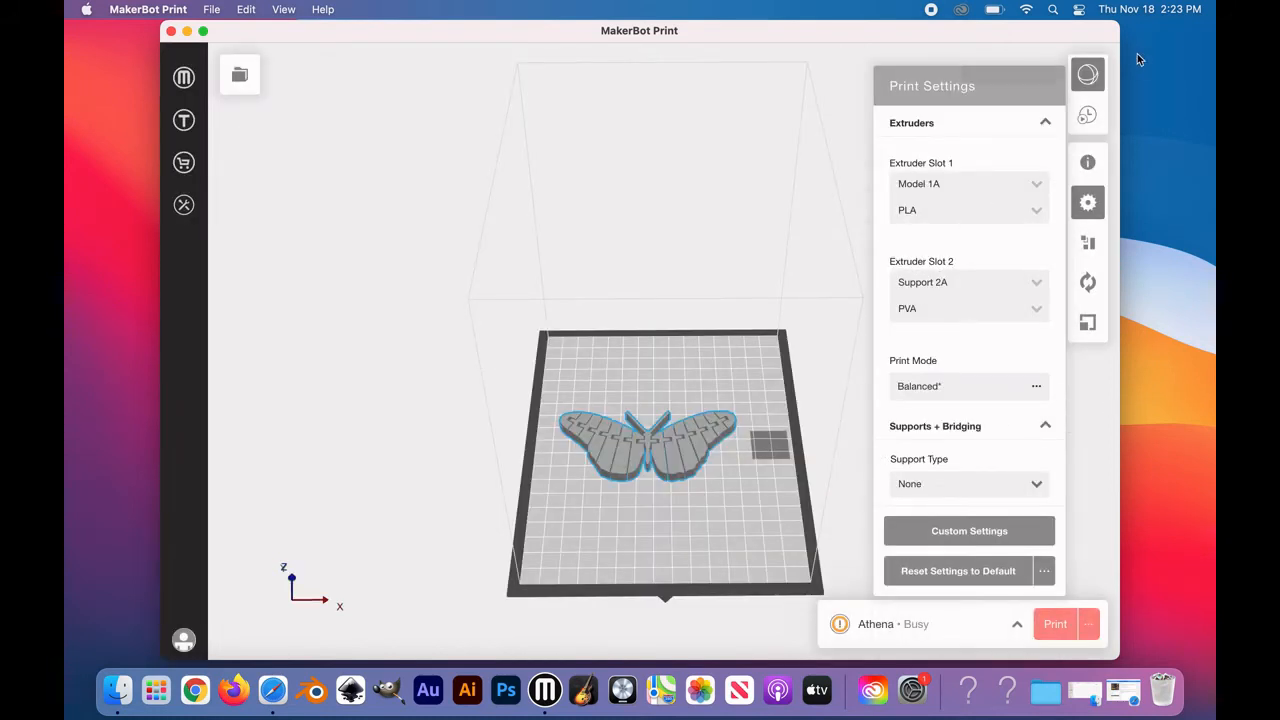
{"action": "mouse_move", "coordinate": [1087, 202]}
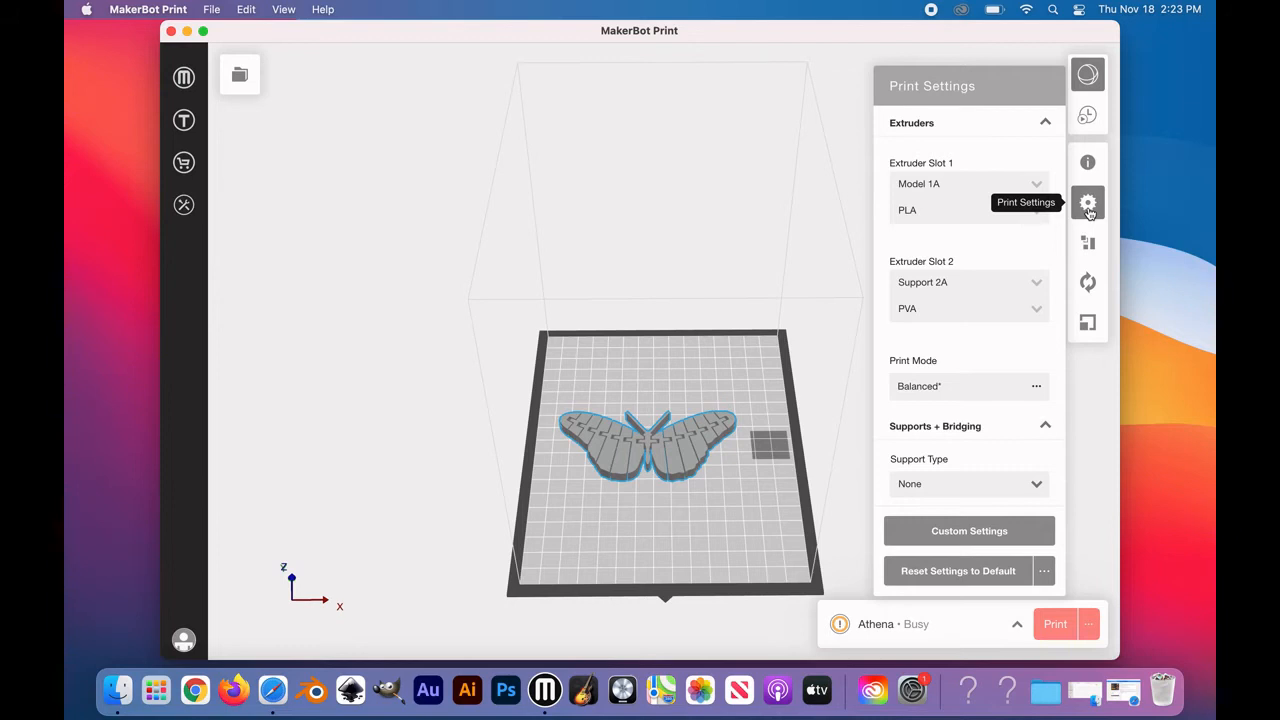
- Close the Print Settings panel so slicing can begin
{"action": "left_click", "coordinate": [1087, 202]}
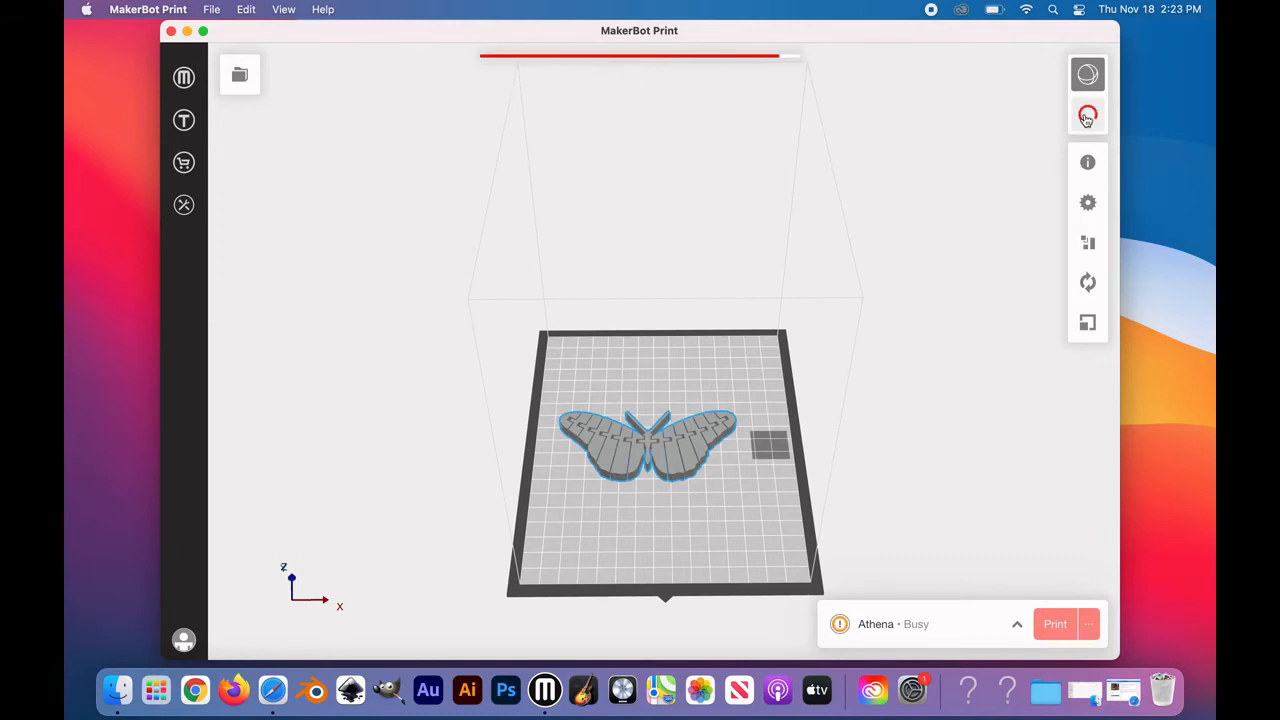
- View the sliced preview's 1h 58m estimate, then Athena's status details
{"action": "left_click", "coordinate": [1087, 114]}
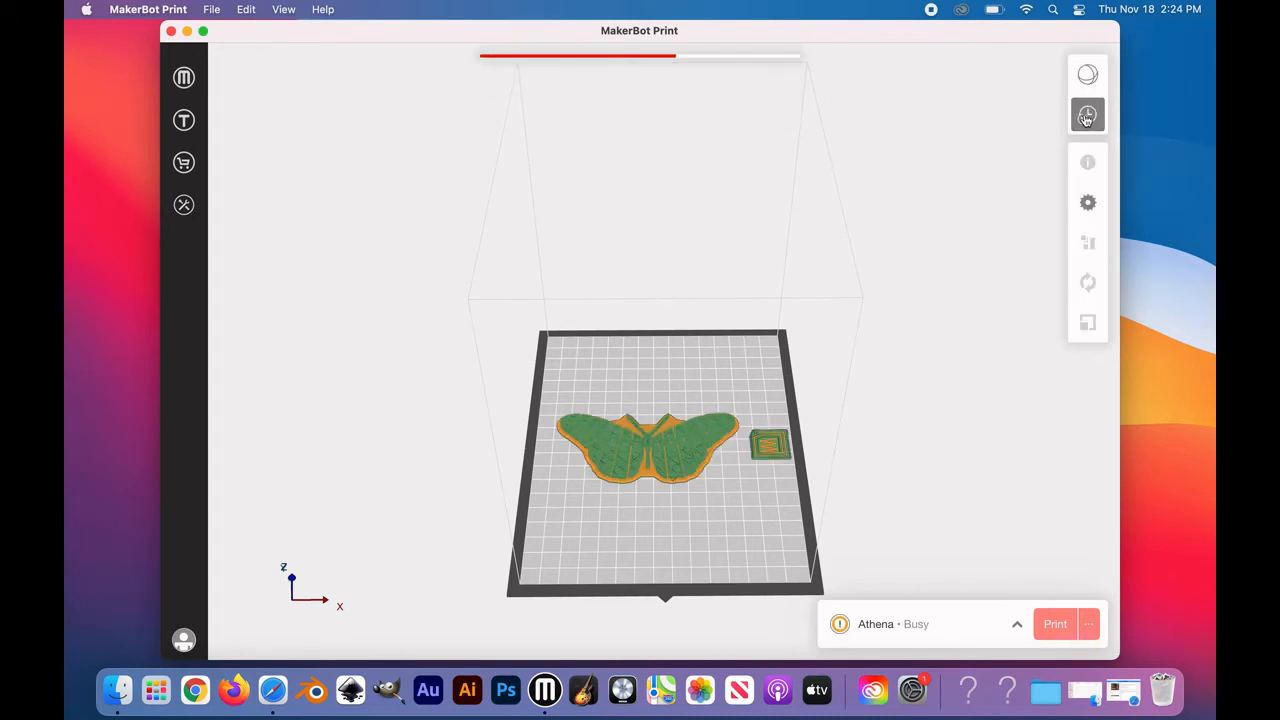
{"action": "left_click", "coordinate": [1087, 114]}
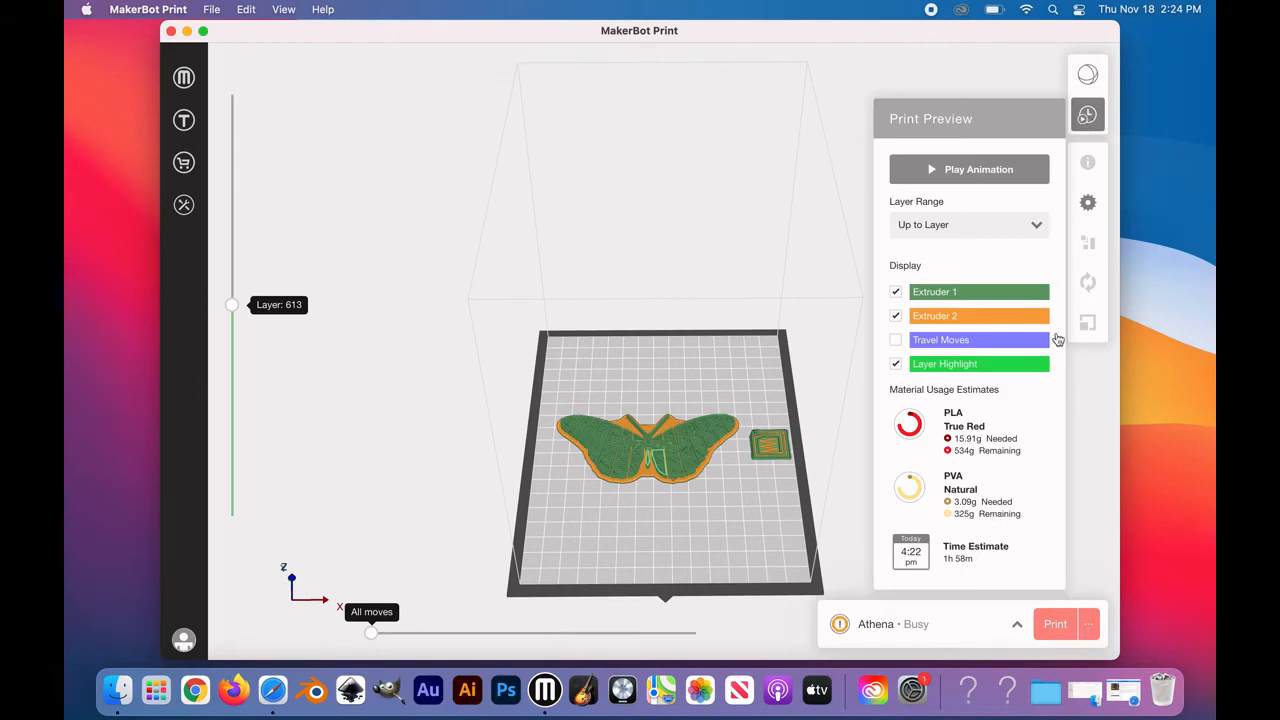
{"action": "mouse_move", "coordinate": [1088, 113]}
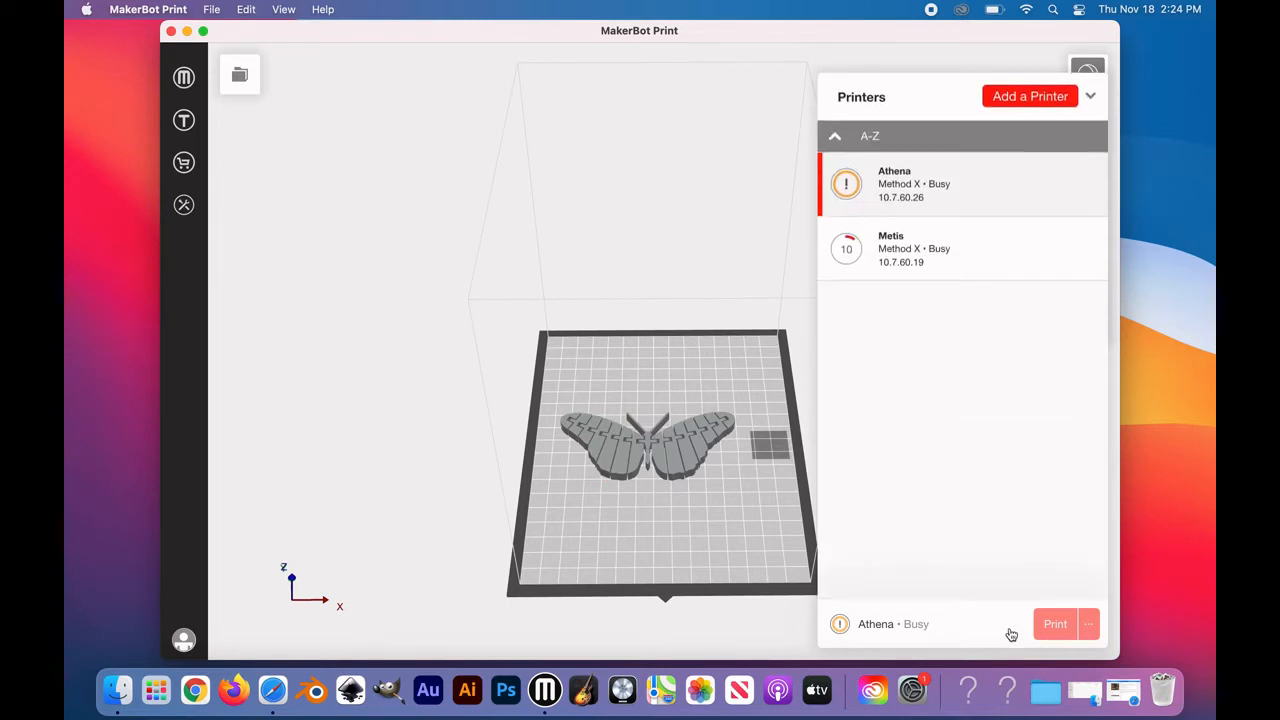
{"action": "left_click", "coordinate": [914, 183]}
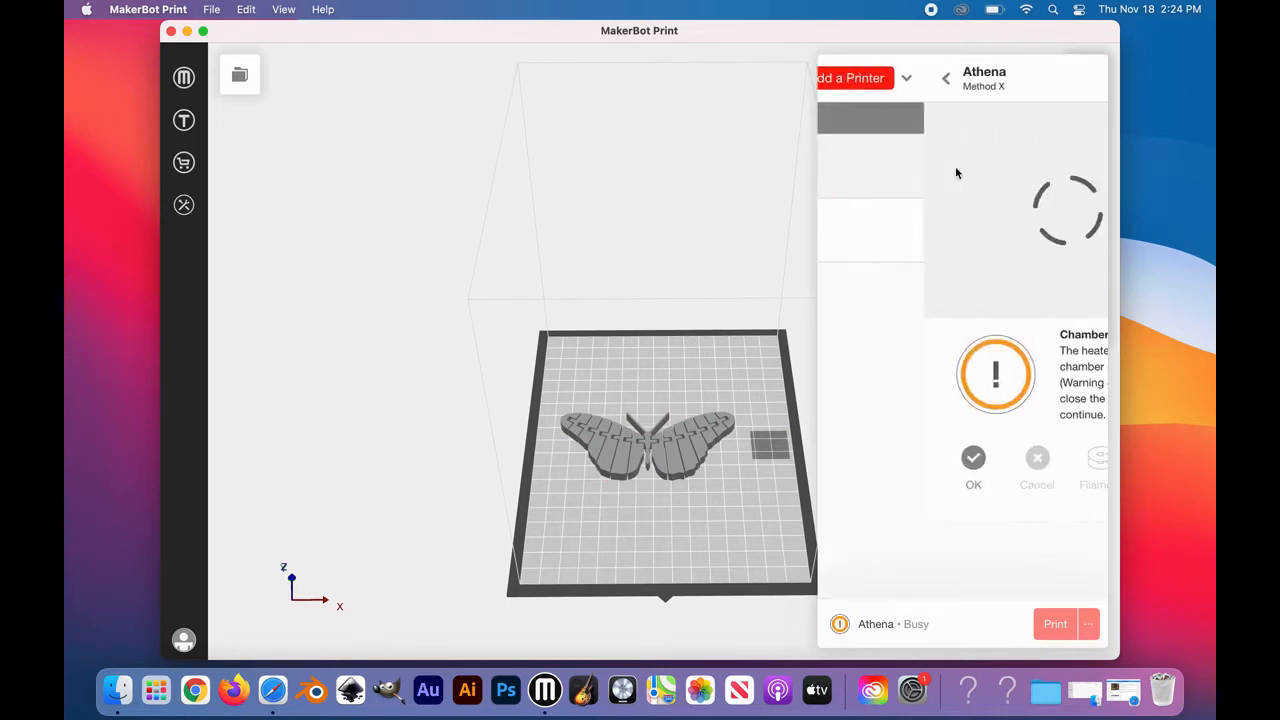